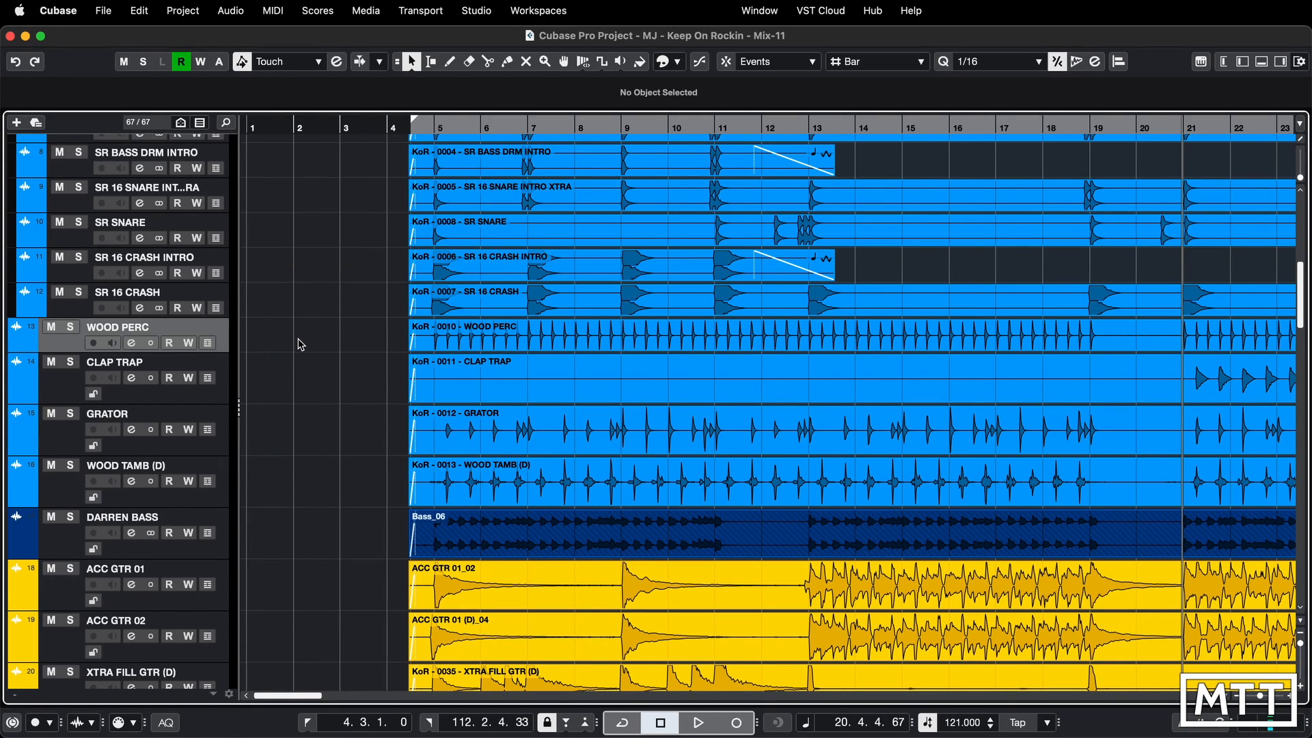
{"action": "mouse_move", "coordinate": [224, 425]}
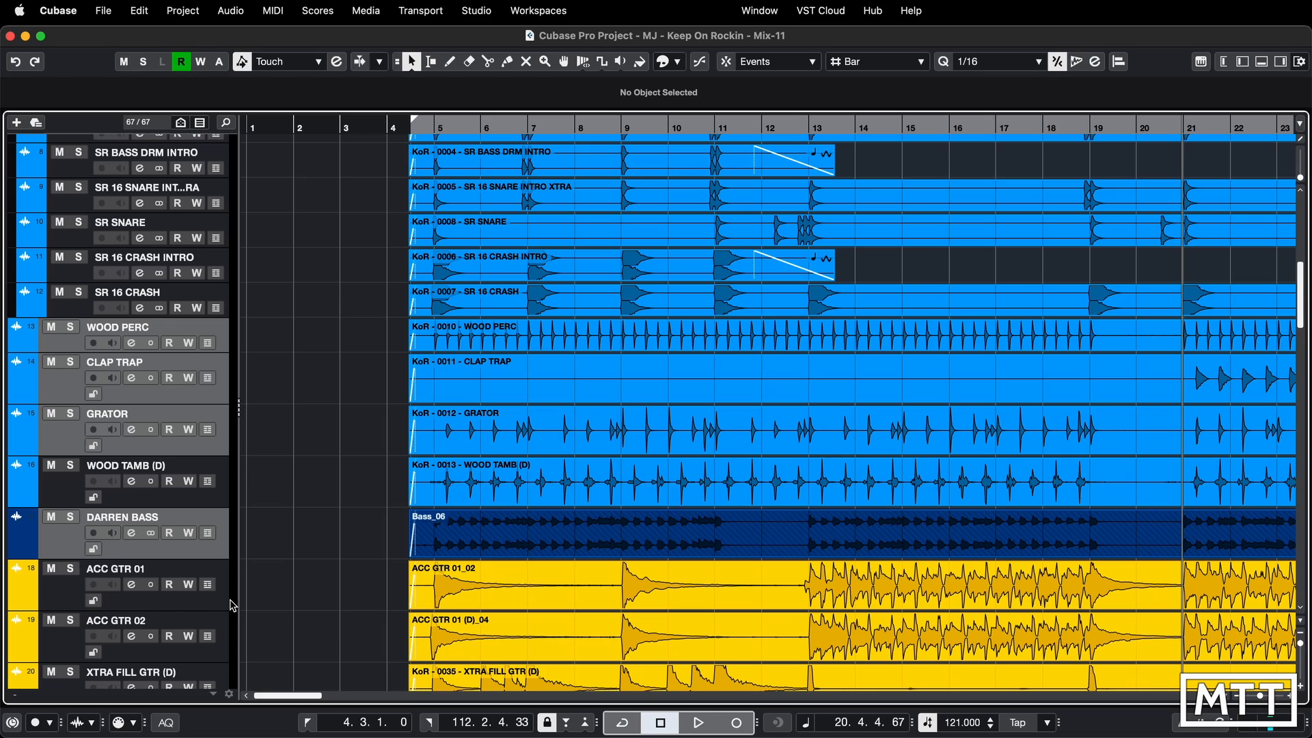
Step: Add ACC GTR 01 to the WOOD PERC, CLAP TRAP, GRATOR and DARREN BASS selection
{"action": "left_click", "coordinate": [122, 567]}
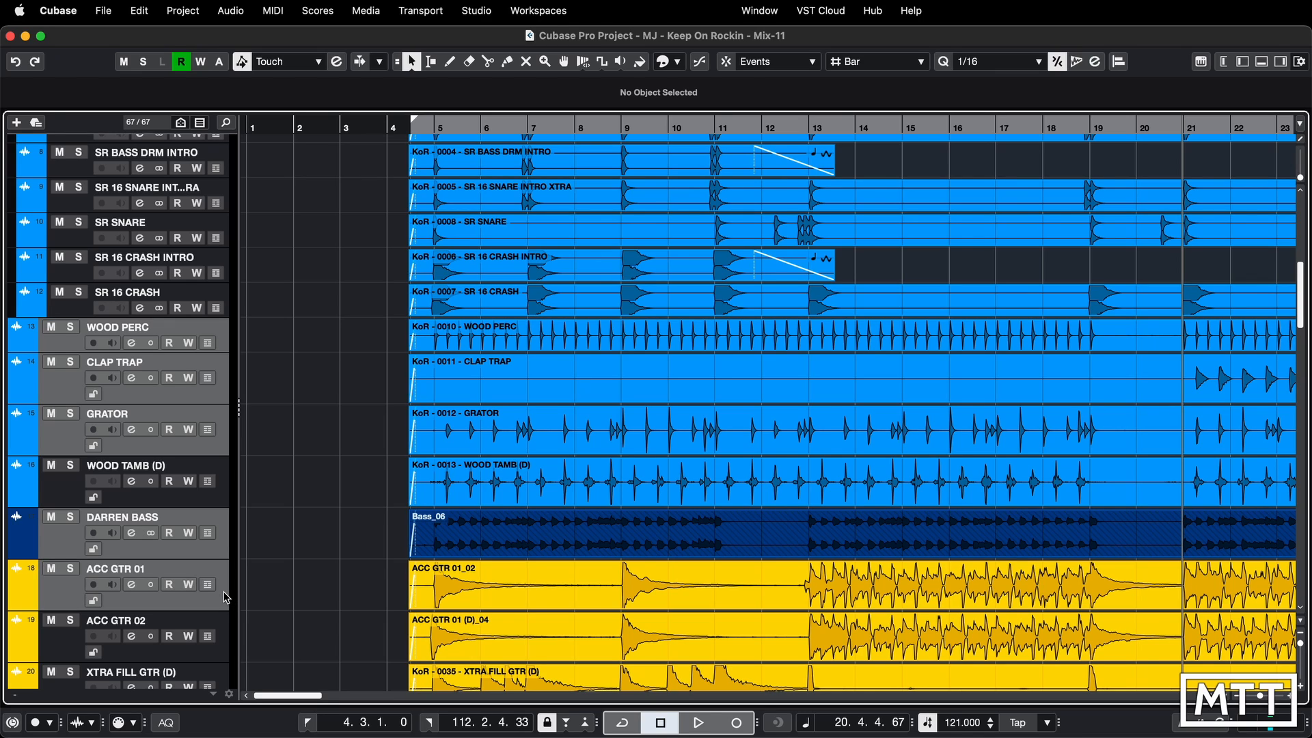
{"action": "mouse_move", "coordinate": [364, 452]}
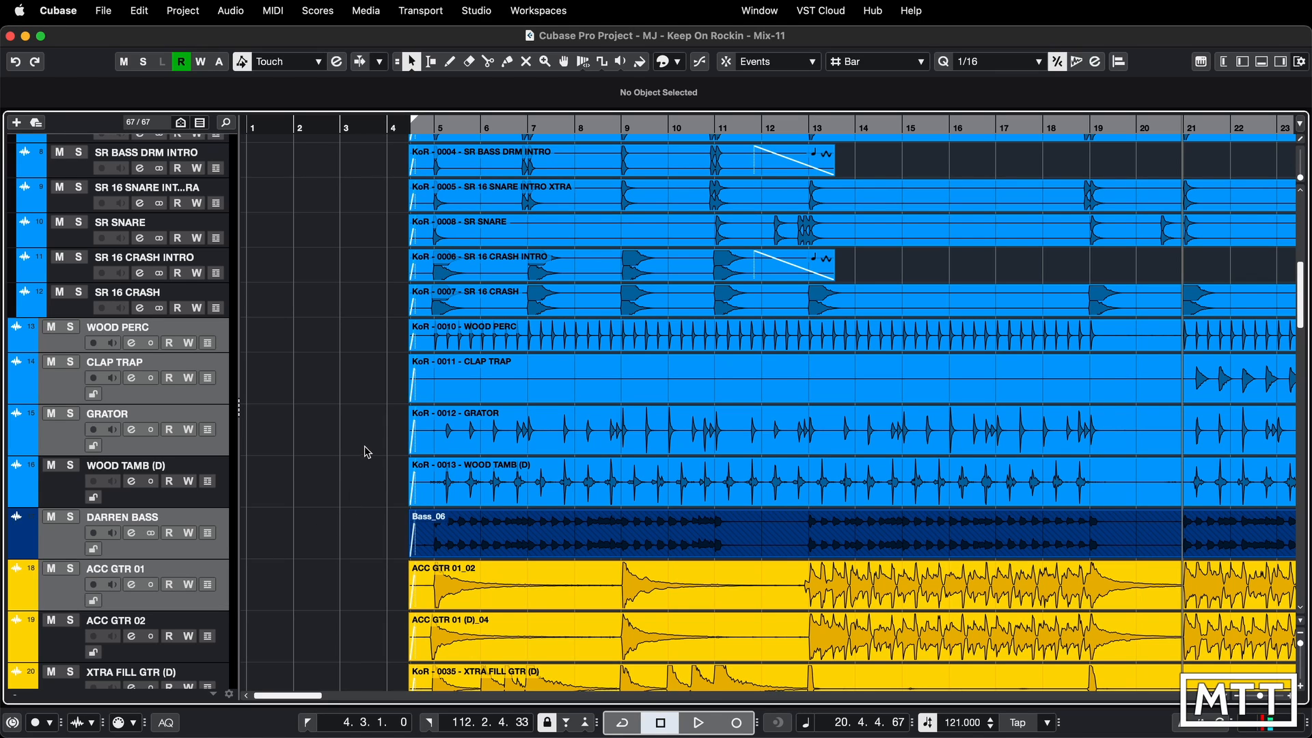
{"action": "right_click", "coordinate": [364, 451]}
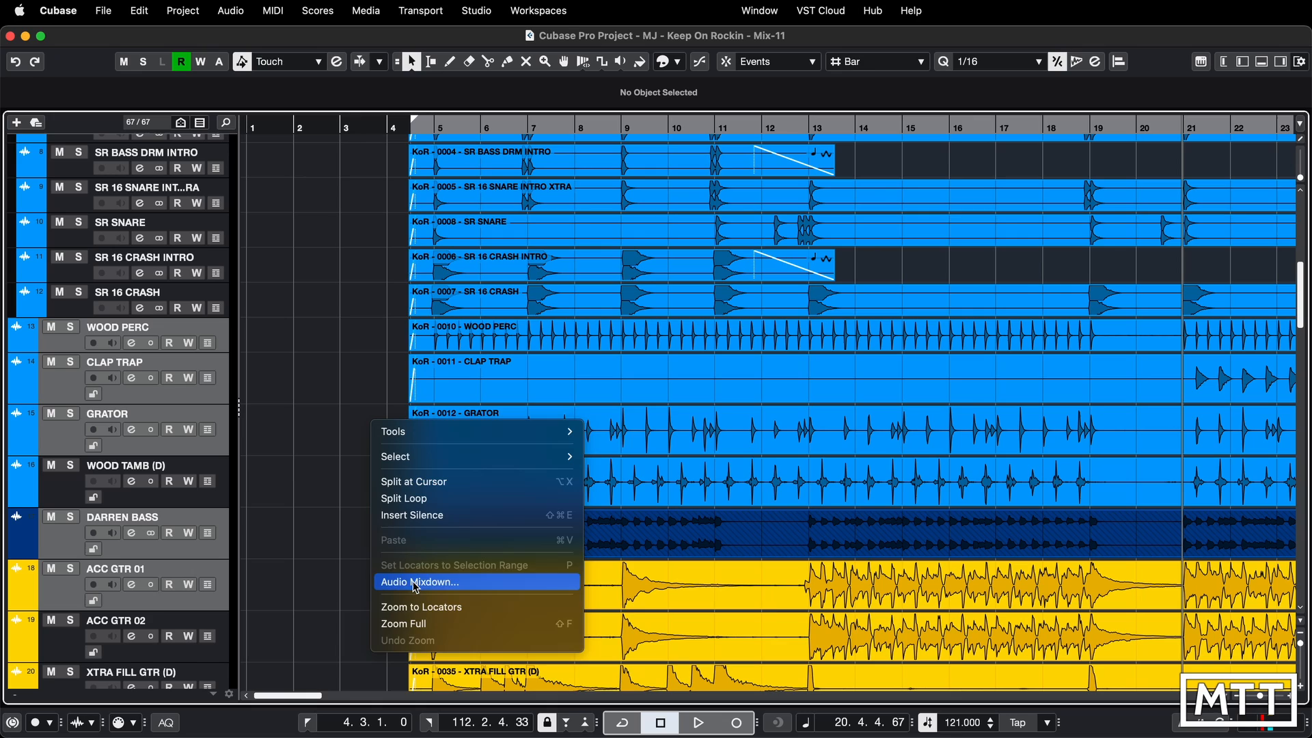
{"action": "left_click", "coordinate": [426, 582]}
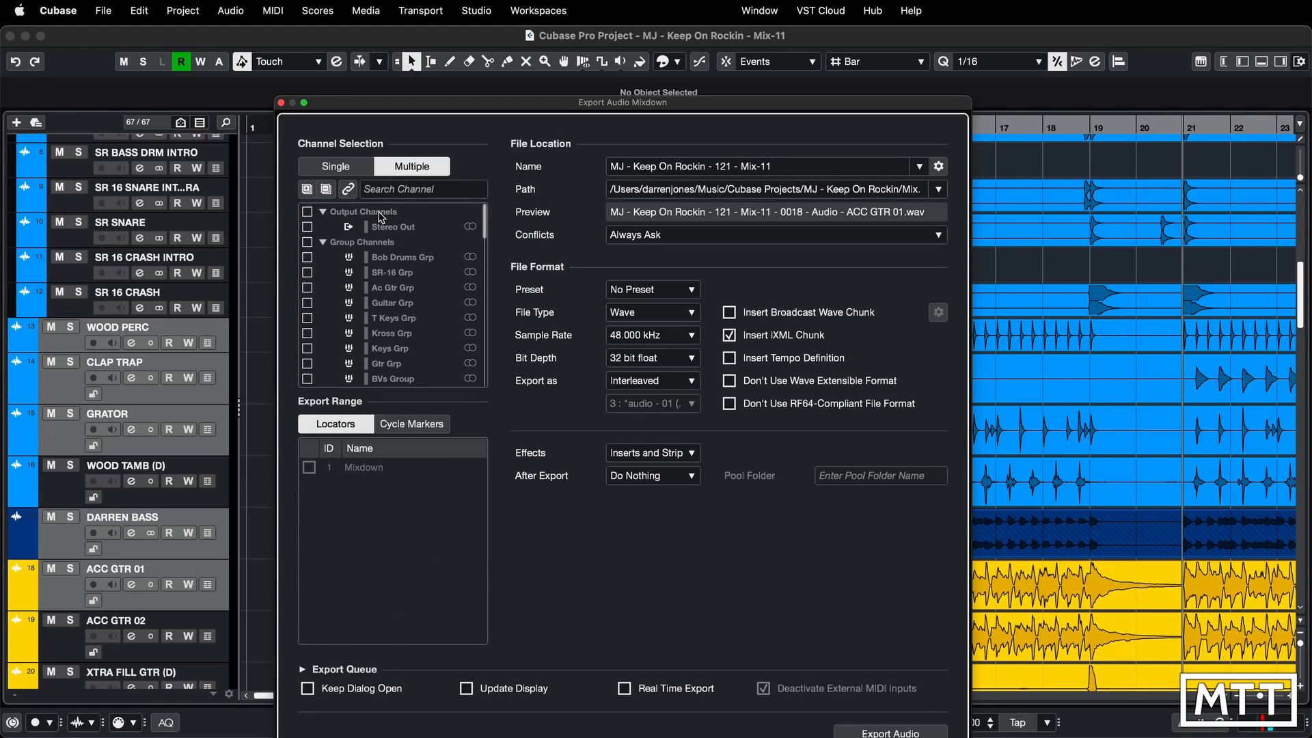
{"action": "mouse_move", "coordinate": [348, 189]}
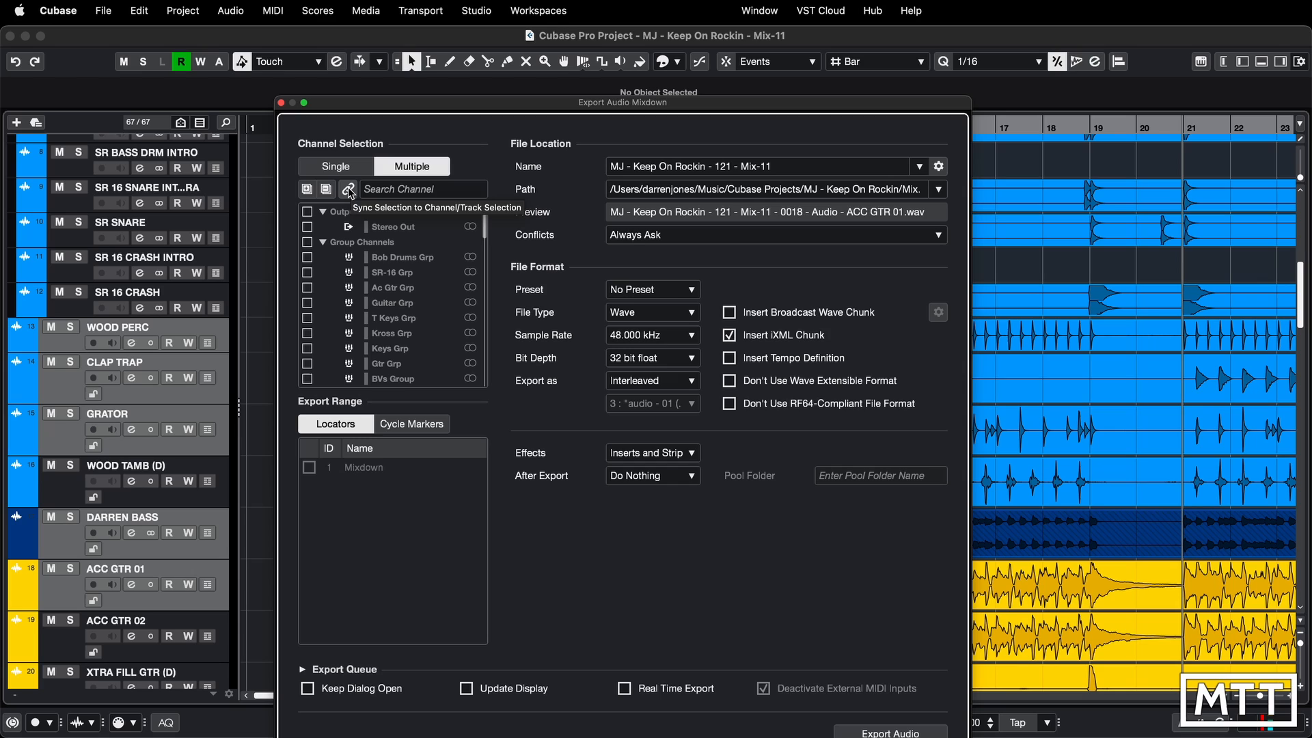
{"action": "left_click", "coordinate": [348, 189]}
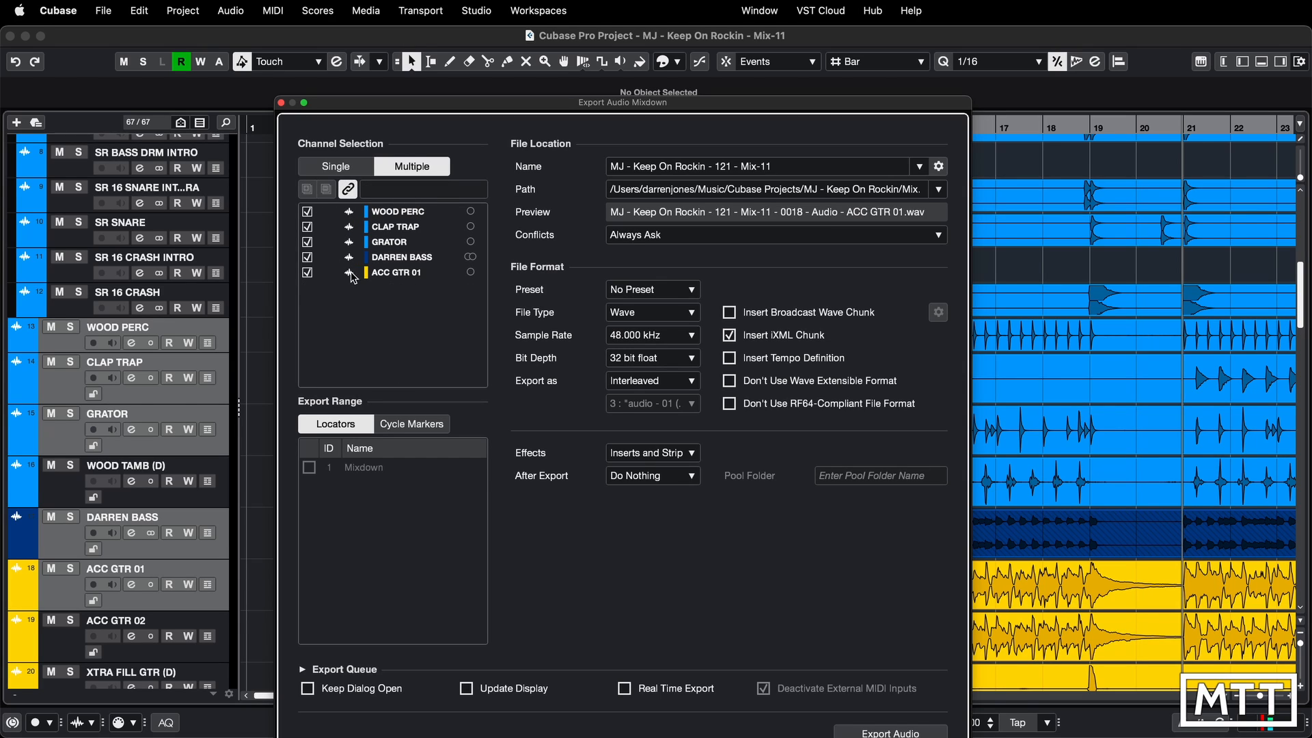
{"action": "mouse_move", "coordinate": [384, 285]}
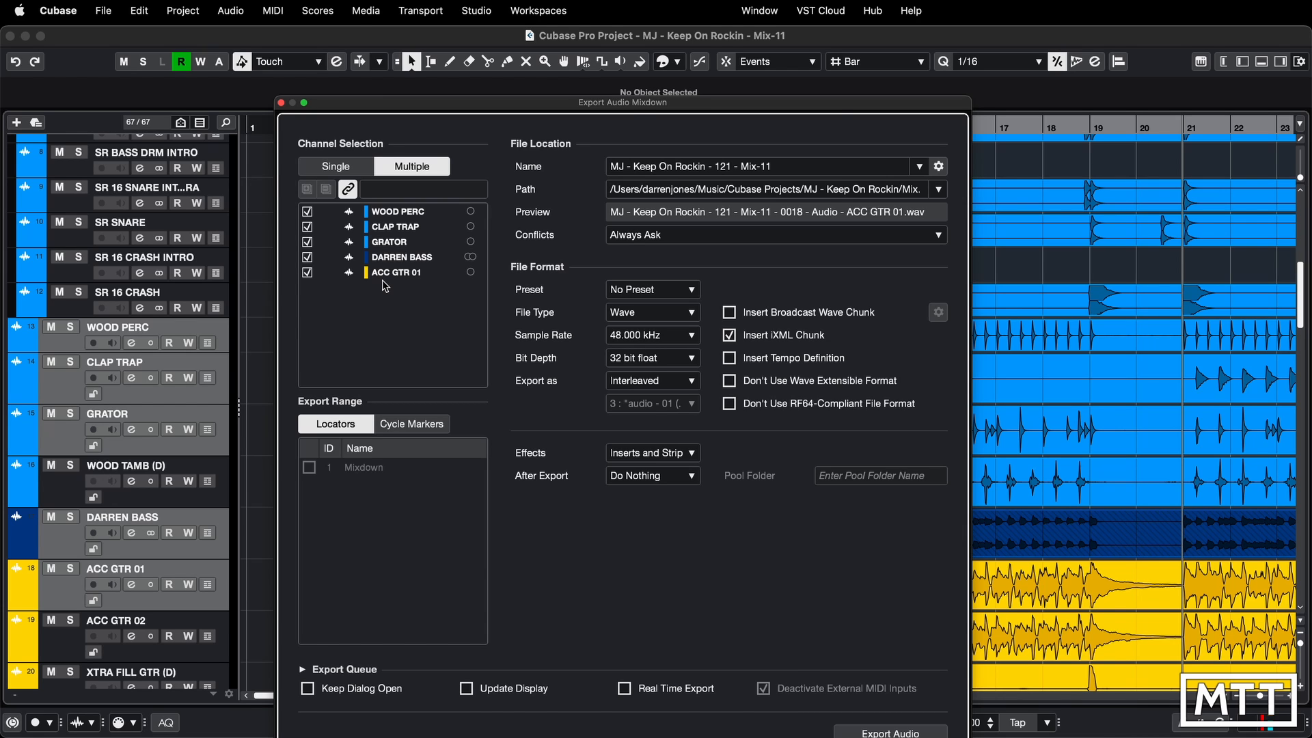
{"action": "left_click", "coordinate": [283, 102]}
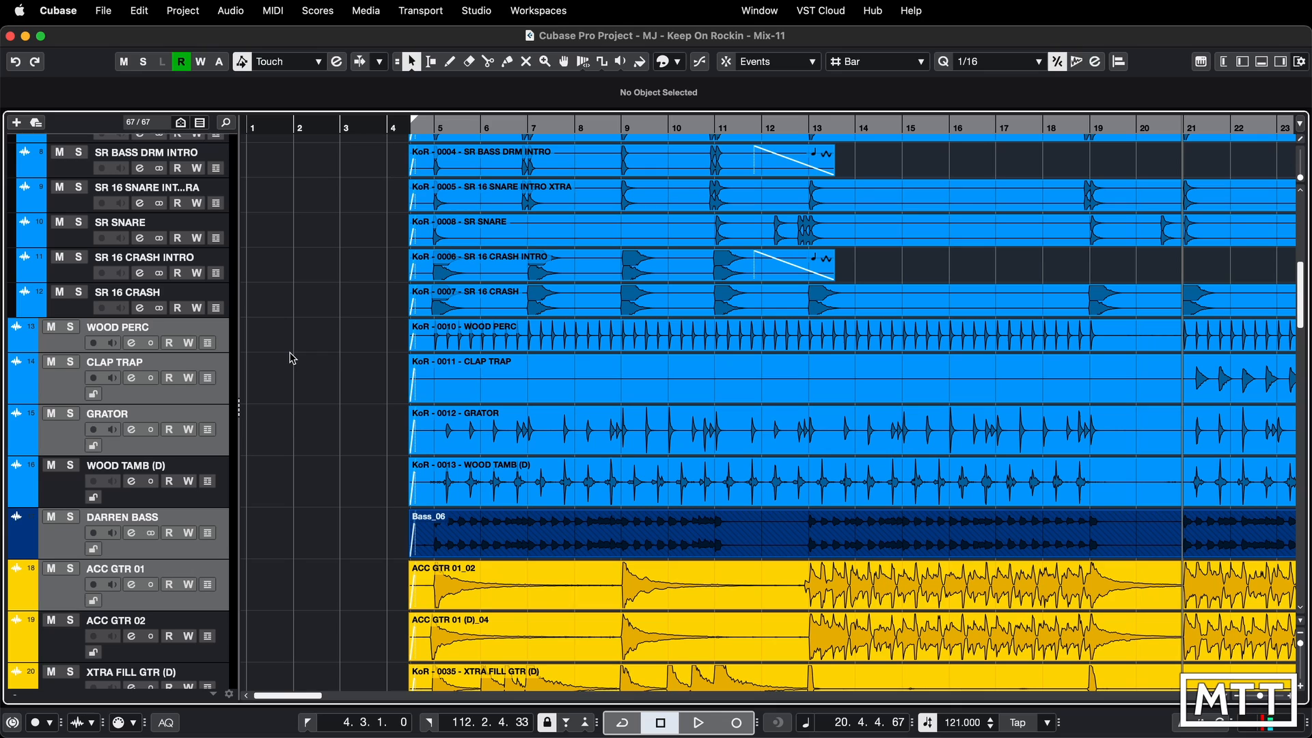
{"action": "mouse_move", "coordinate": [269, 370]}
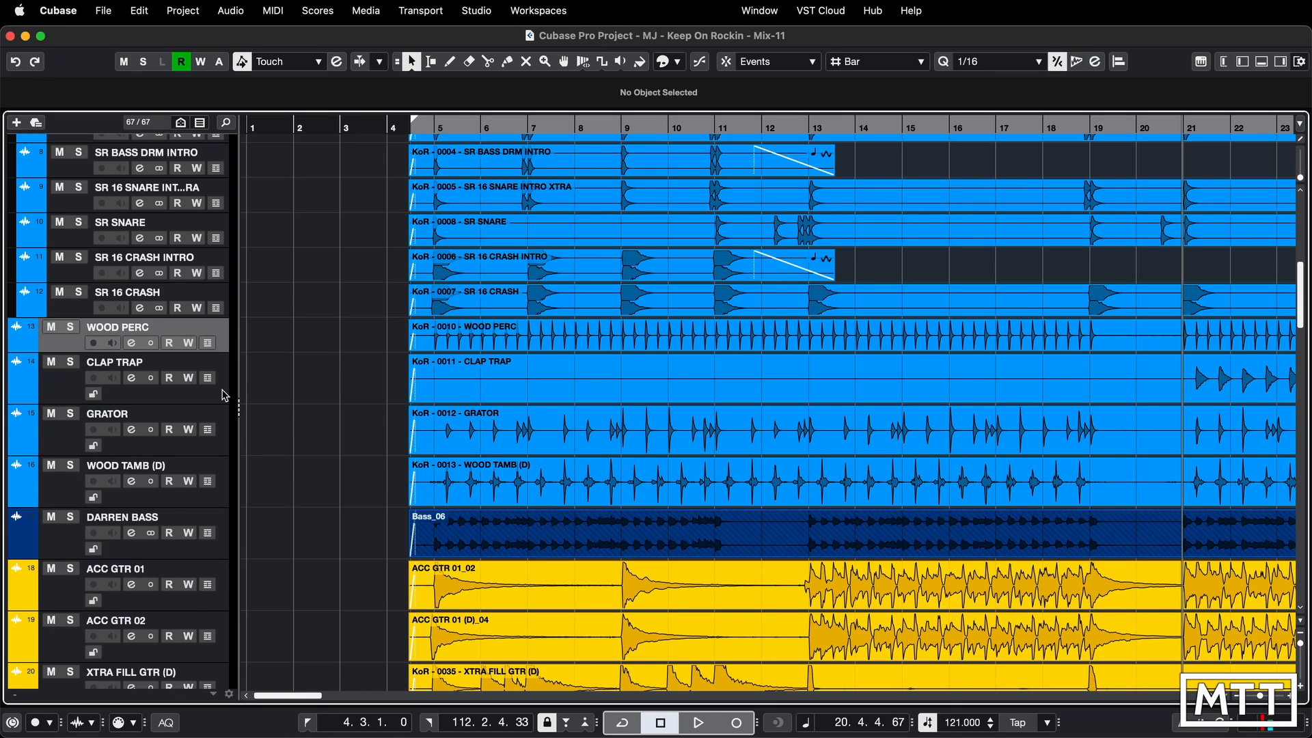
{"action": "mouse_move", "coordinate": [223, 431]}
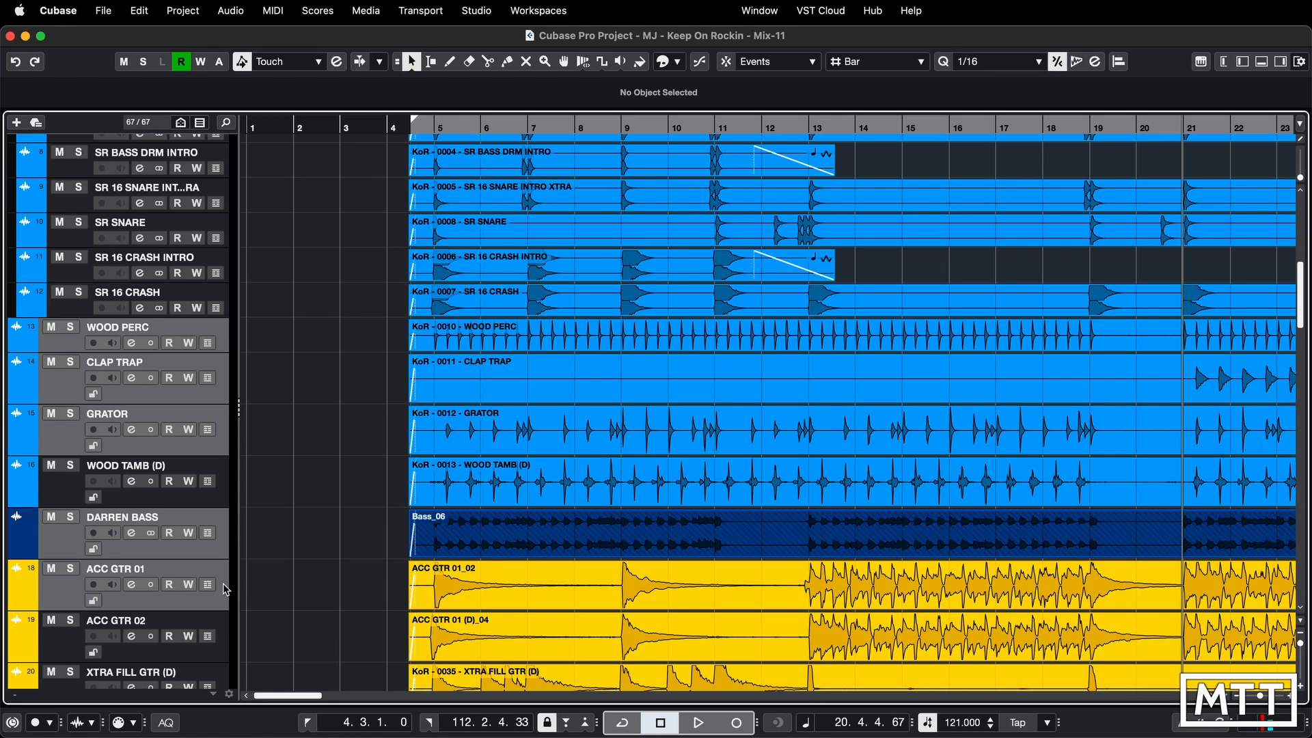
{"action": "mouse_move", "coordinate": [276, 468]}
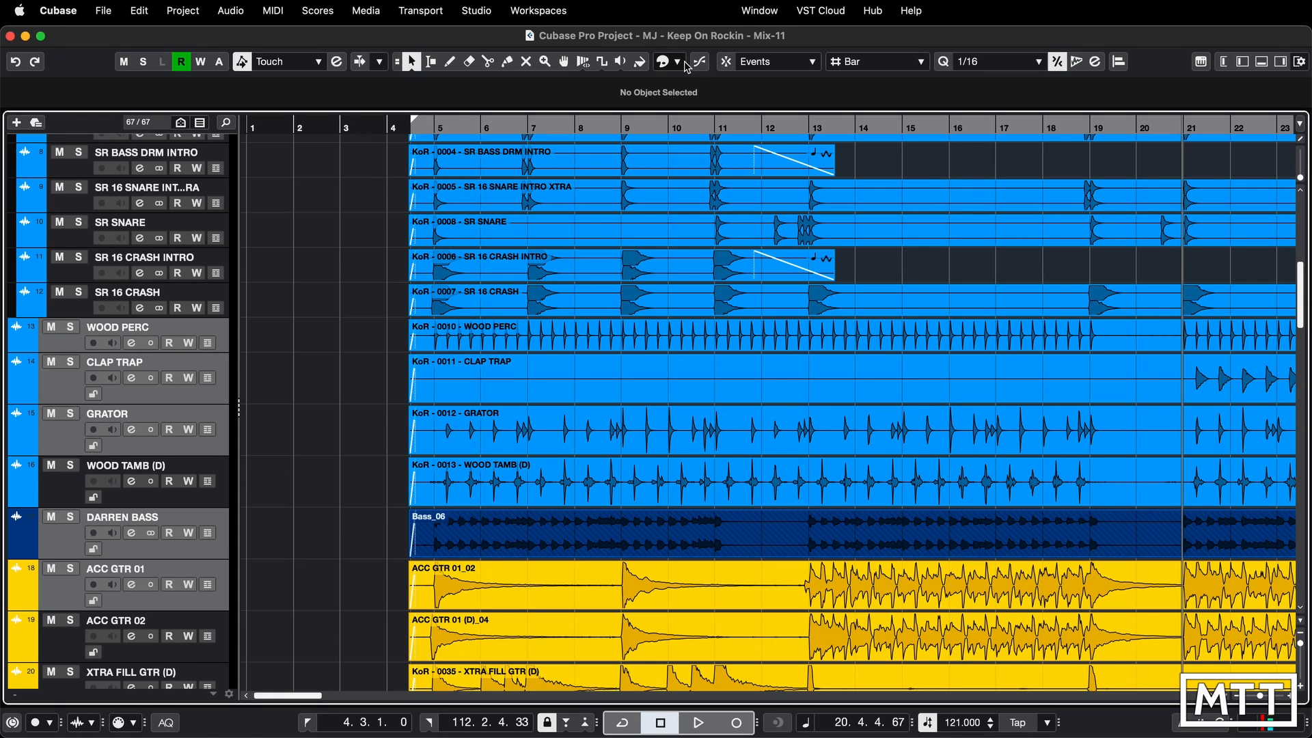
Step: Colour the five selected tracks red and select the ACC GTR 01_02 event
{"action": "left_click", "coordinate": [661, 61]}
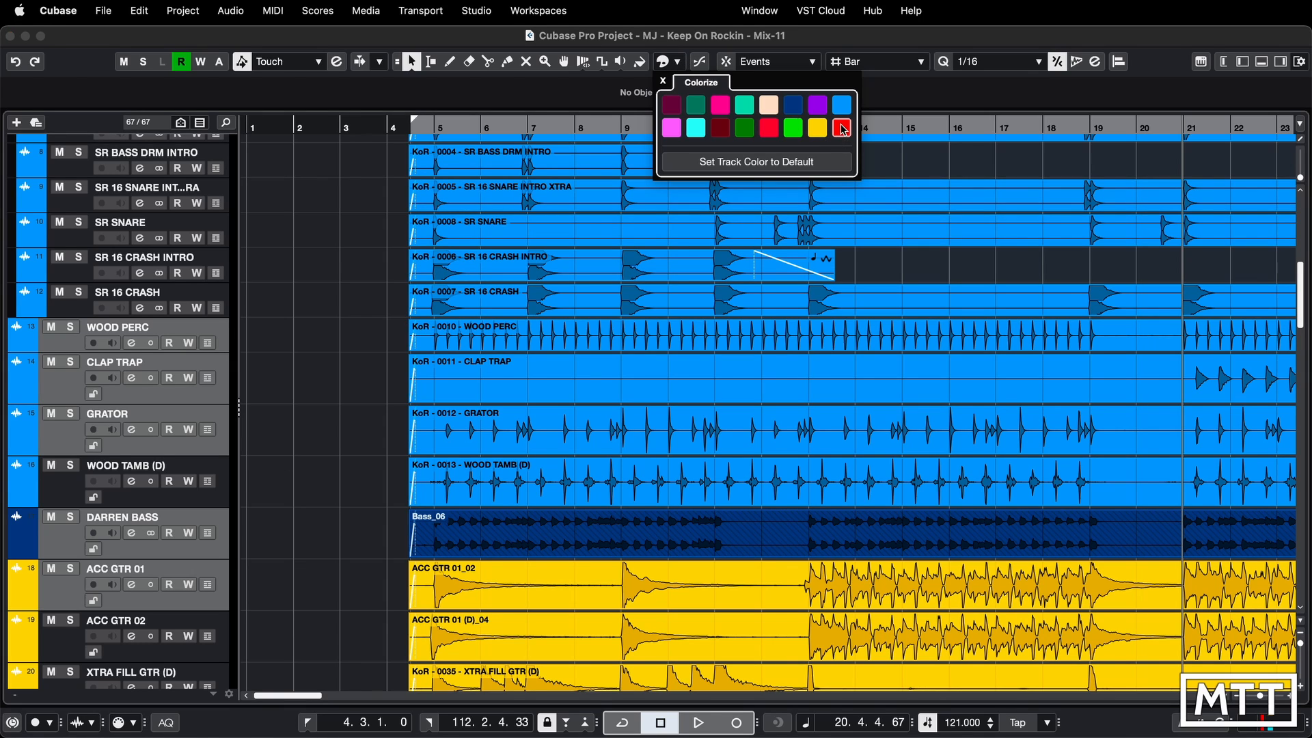
{"action": "left_click", "coordinate": [842, 128]}
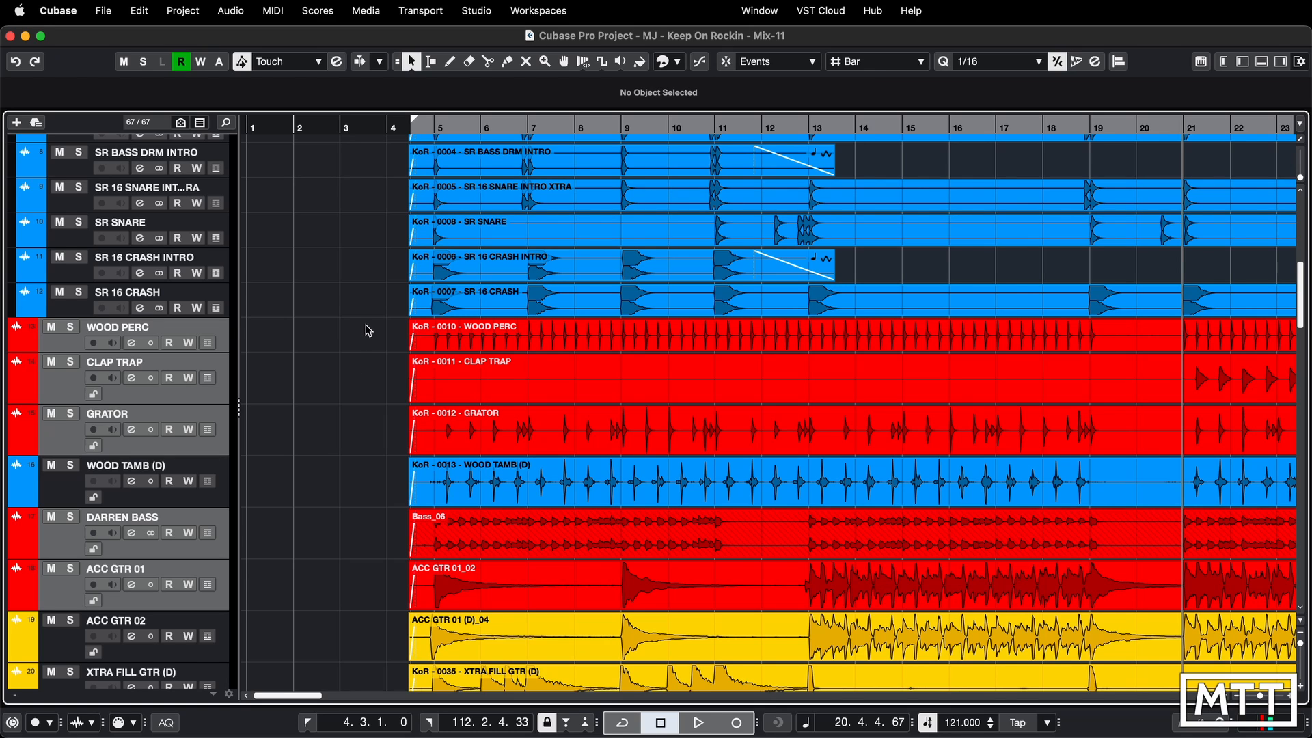
{"action": "left_click", "coordinate": [585, 327]}
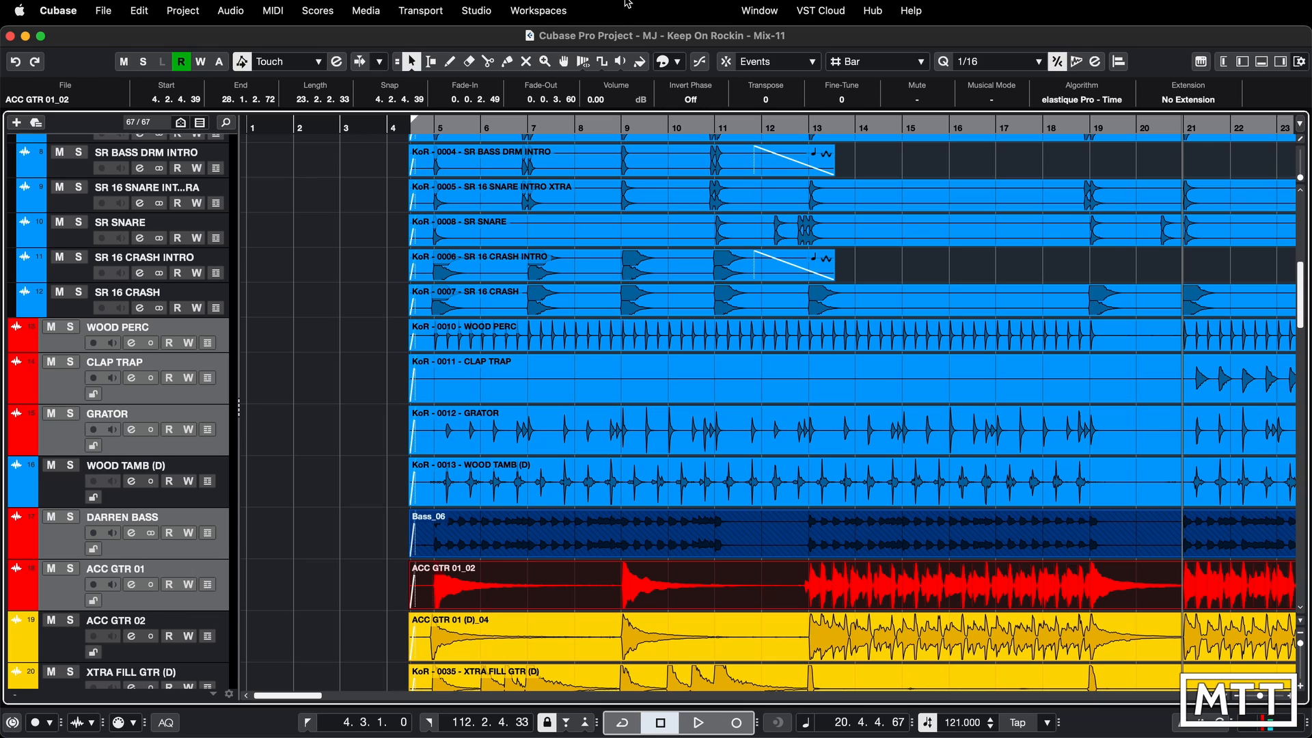
Step: Colour the ACC GTR 01_02 event yellow, then clear the event selection
{"action": "left_click", "coordinate": [660, 61]}
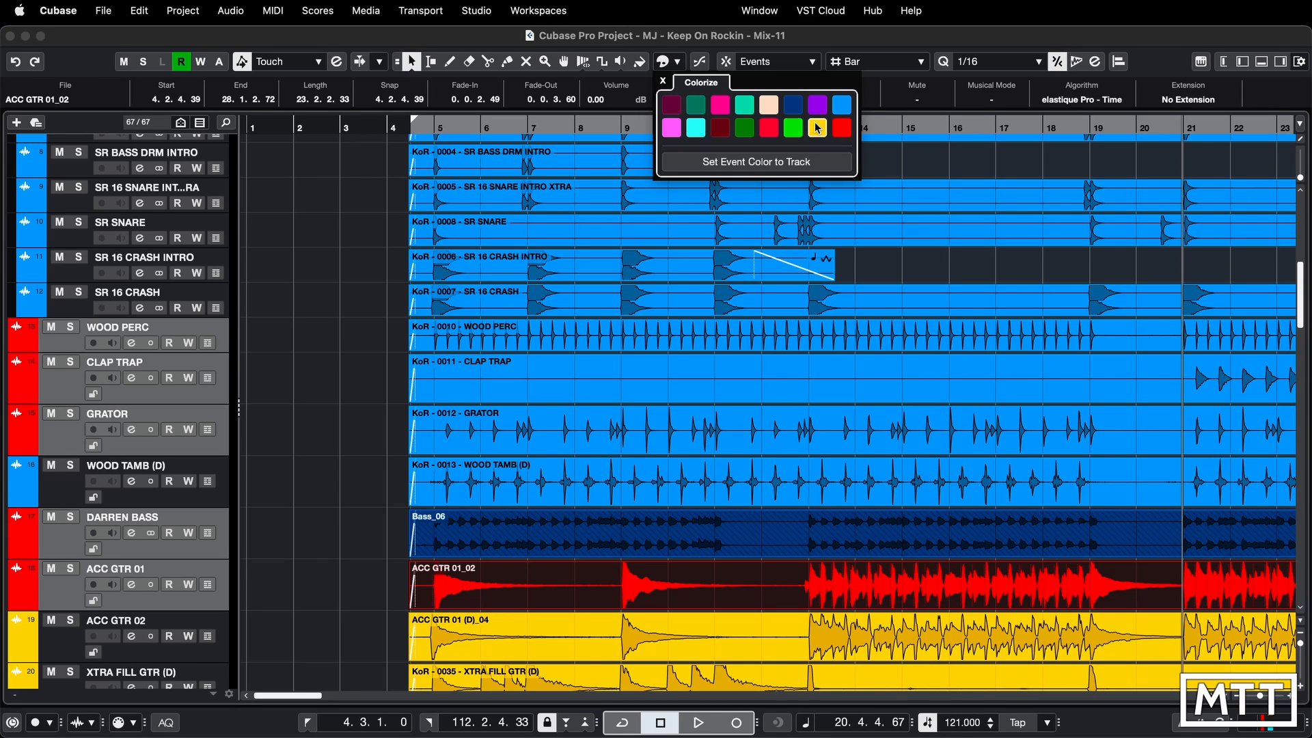
{"action": "left_click", "coordinate": [792, 128]}
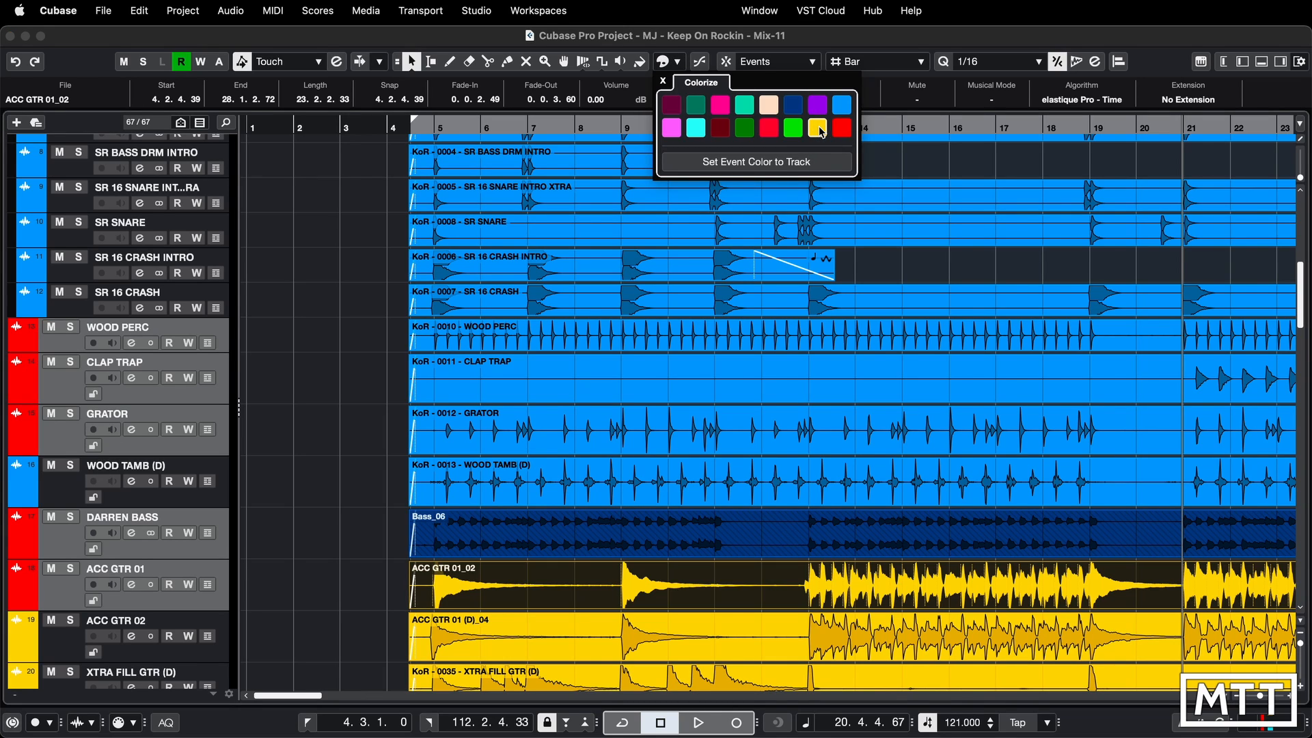
{"action": "left_click", "coordinate": [343, 518]}
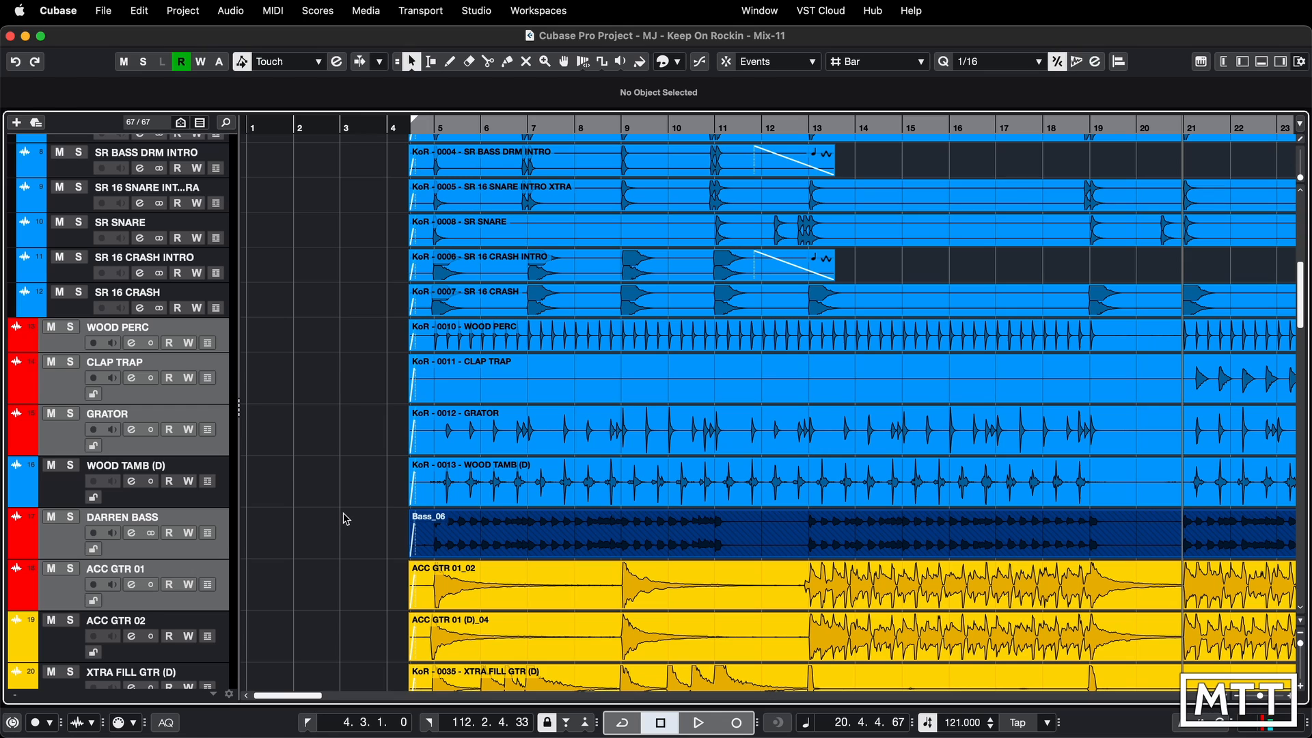
{"action": "mouse_move", "coordinate": [237, 541]}
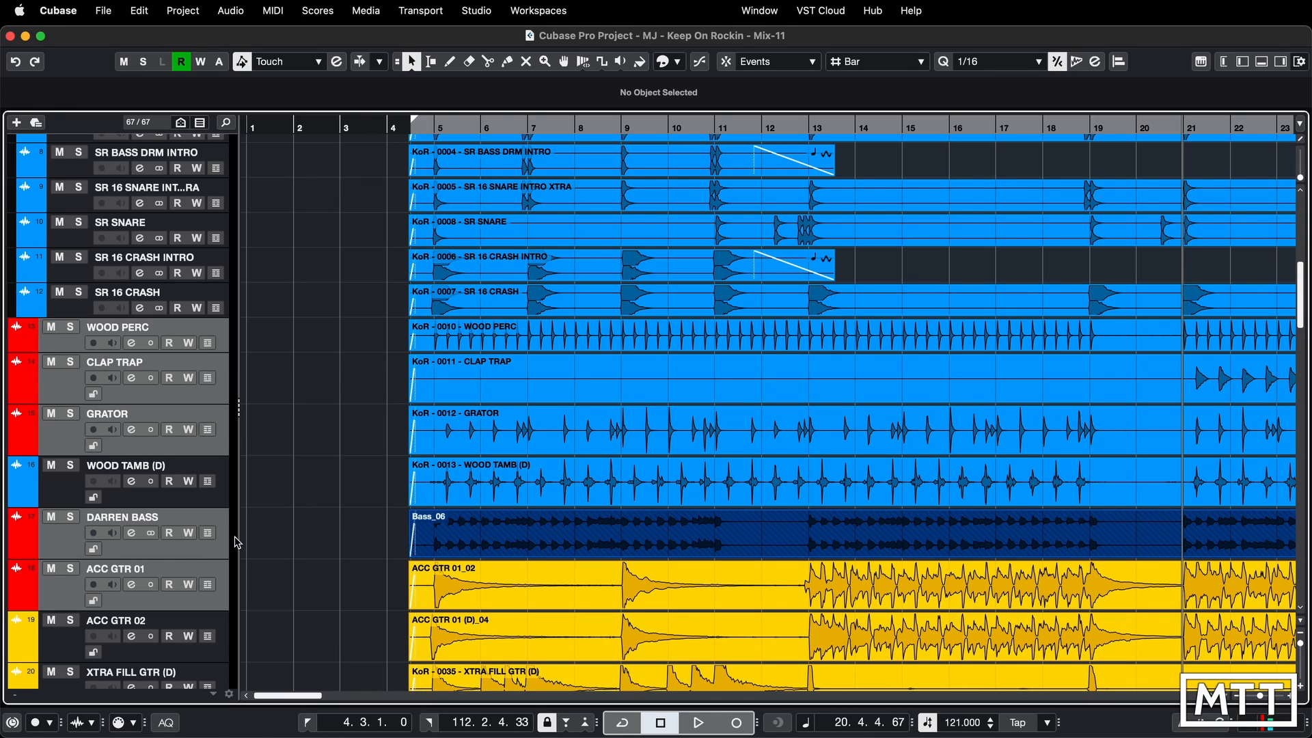
{"action": "mouse_move", "coordinate": [290, 382]}
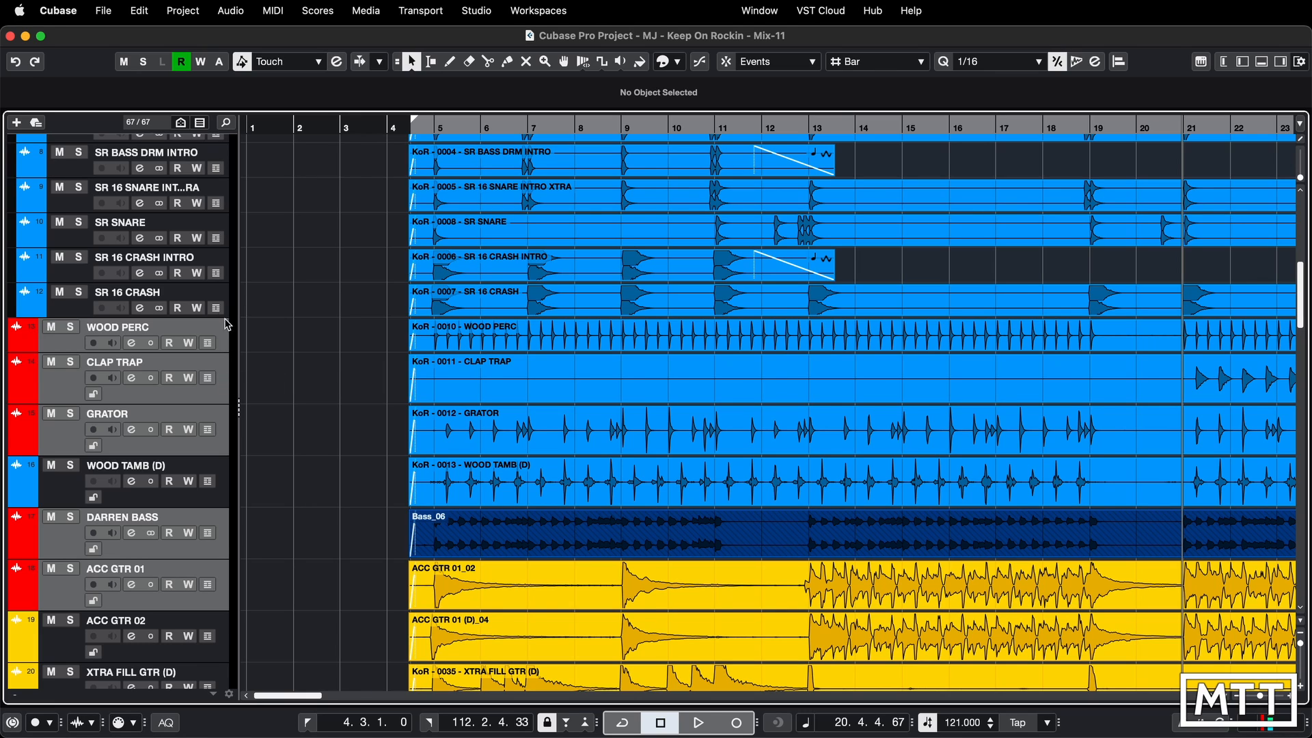
{"action": "right_click", "coordinate": [301, 398]}
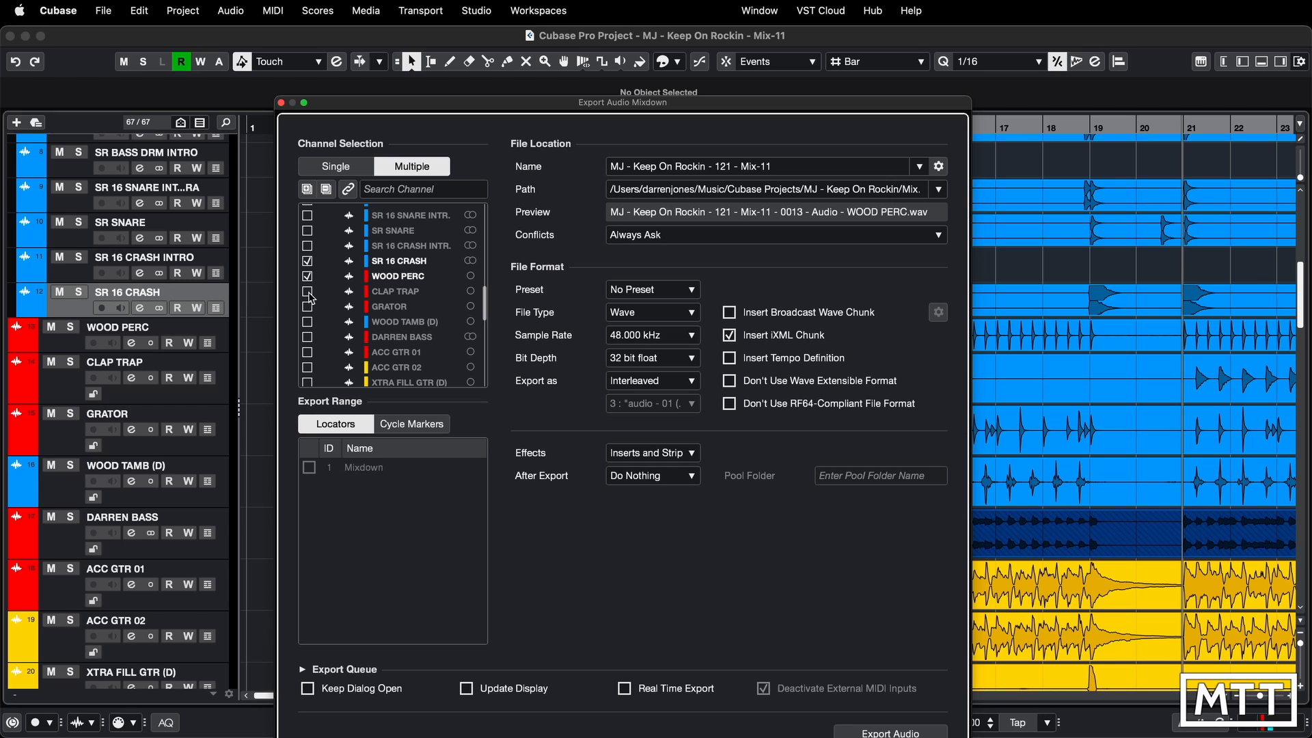
{"action": "left_click", "coordinate": [307, 305]}
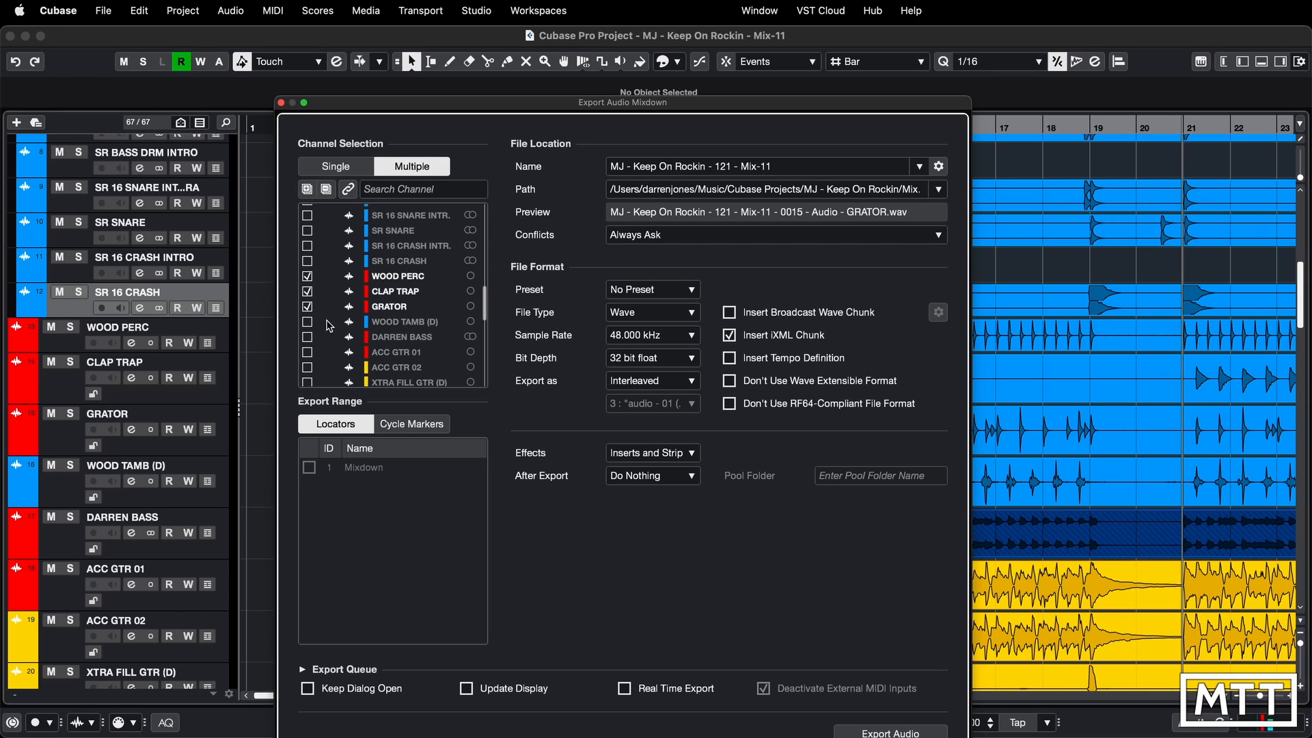
{"action": "scroll", "scroll_direction": "down", "scroll_amount": 3}
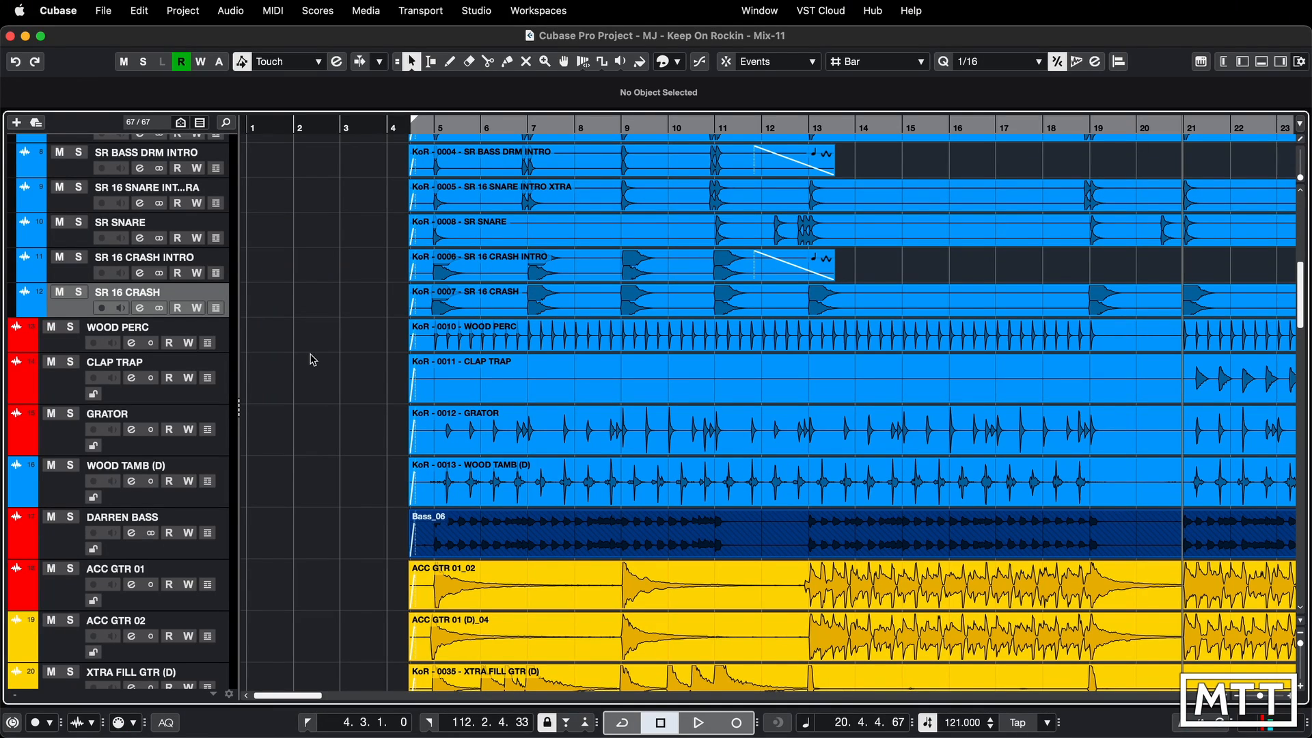
{"action": "mouse_move", "coordinate": [226, 343]}
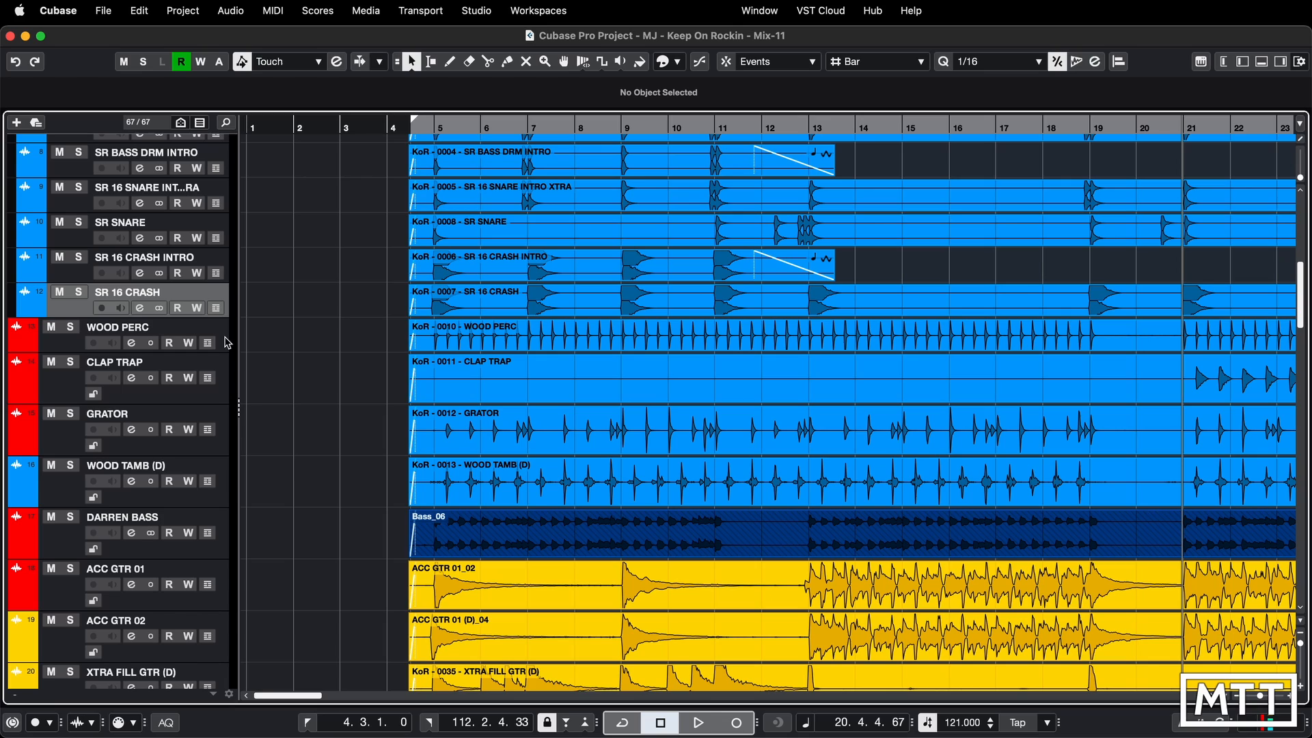
{"action": "mouse_move", "coordinate": [231, 542]}
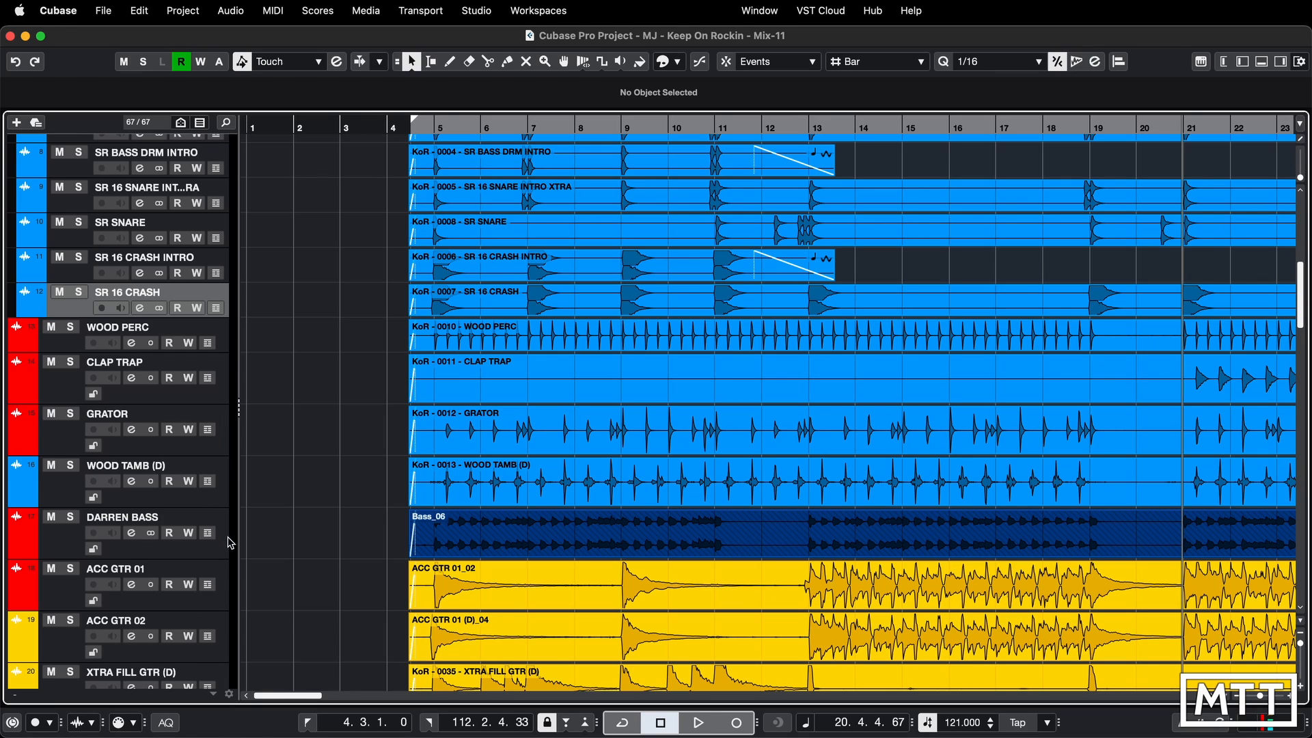
{"action": "mouse_move", "coordinate": [316, 407]}
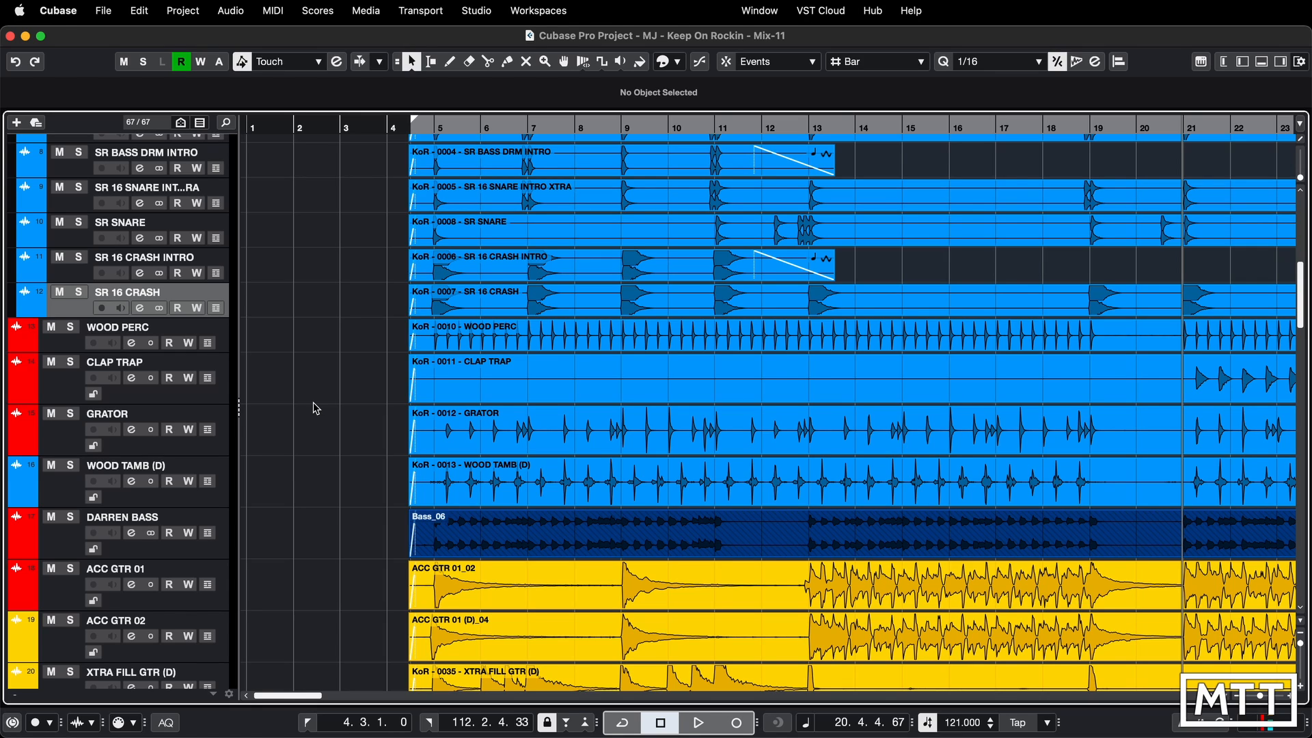
Step: Open the Project Logical Editor, insert two event filters, and set the second to Color Name
{"action": "left_click", "coordinate": [182, 10]}
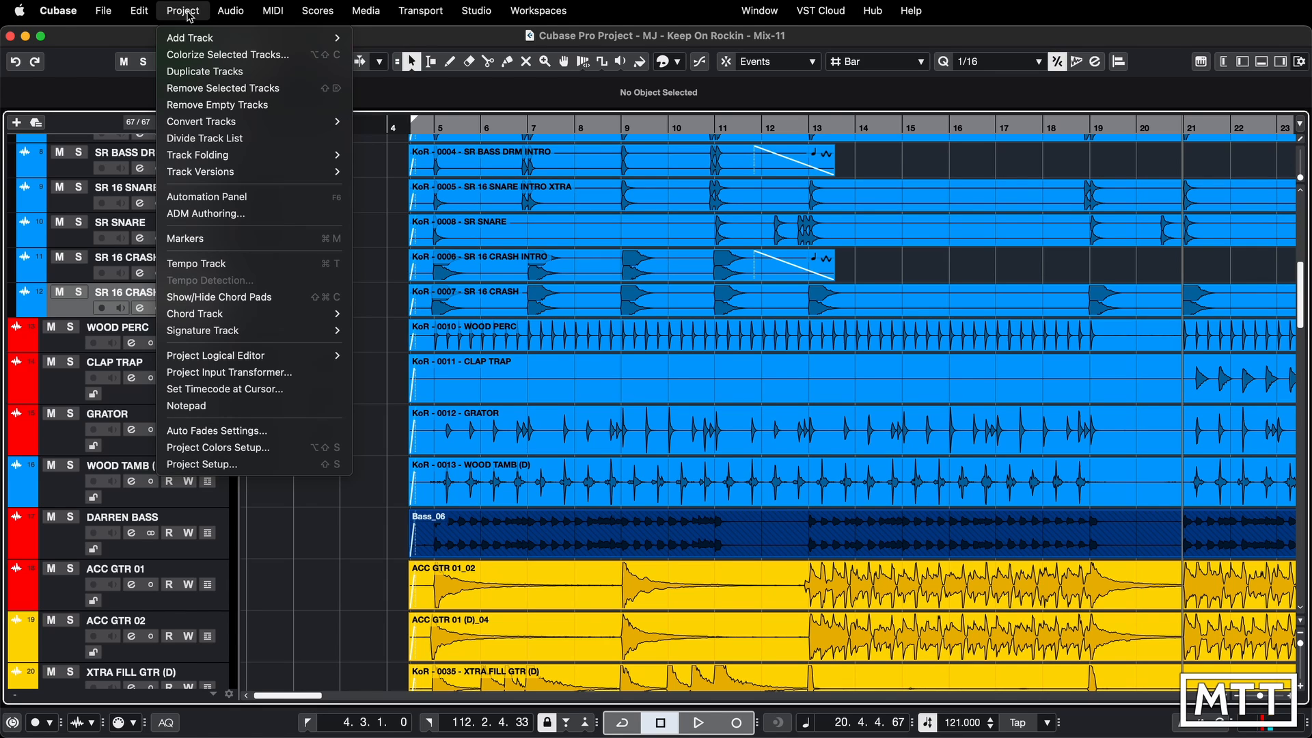
{"action": "mouse_move", "coordinate": [215, 354]}
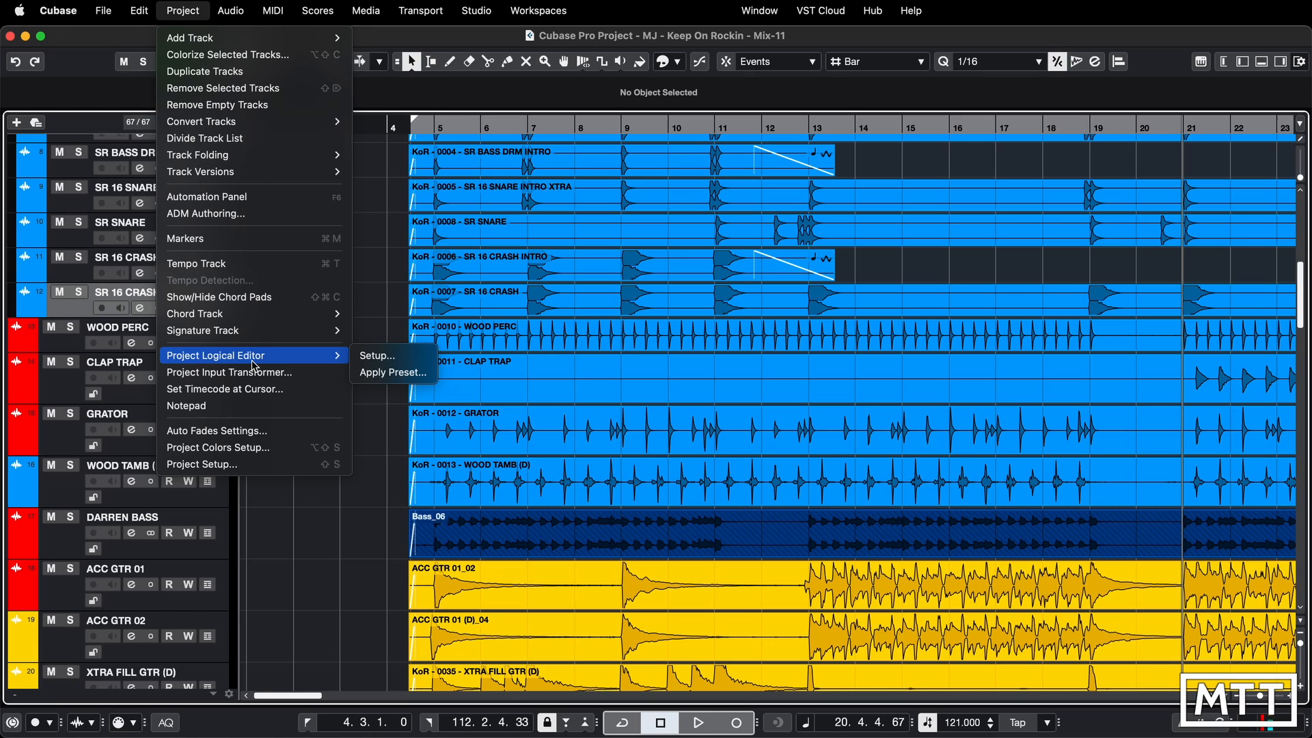
{"action": "mouse_move", "coordinate": [381, 361]}
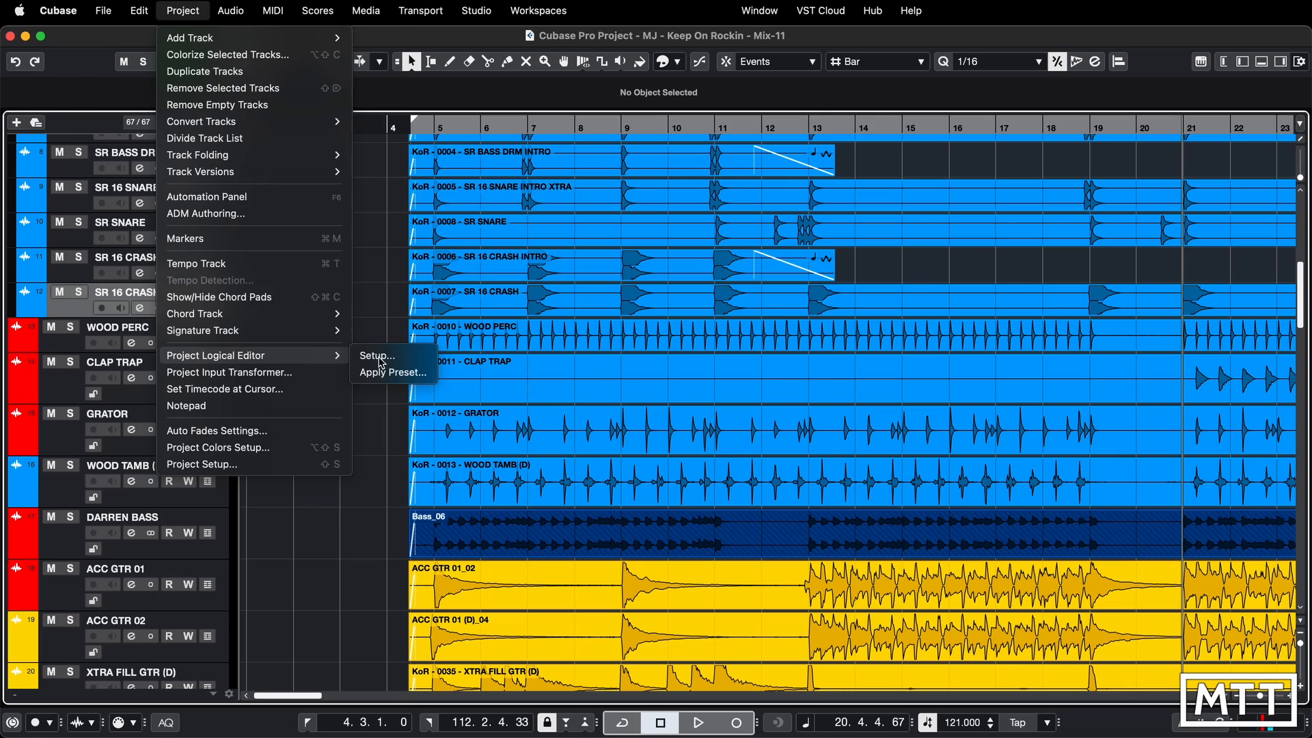
{"action": "left_click", "coordinate": [375, 355]}
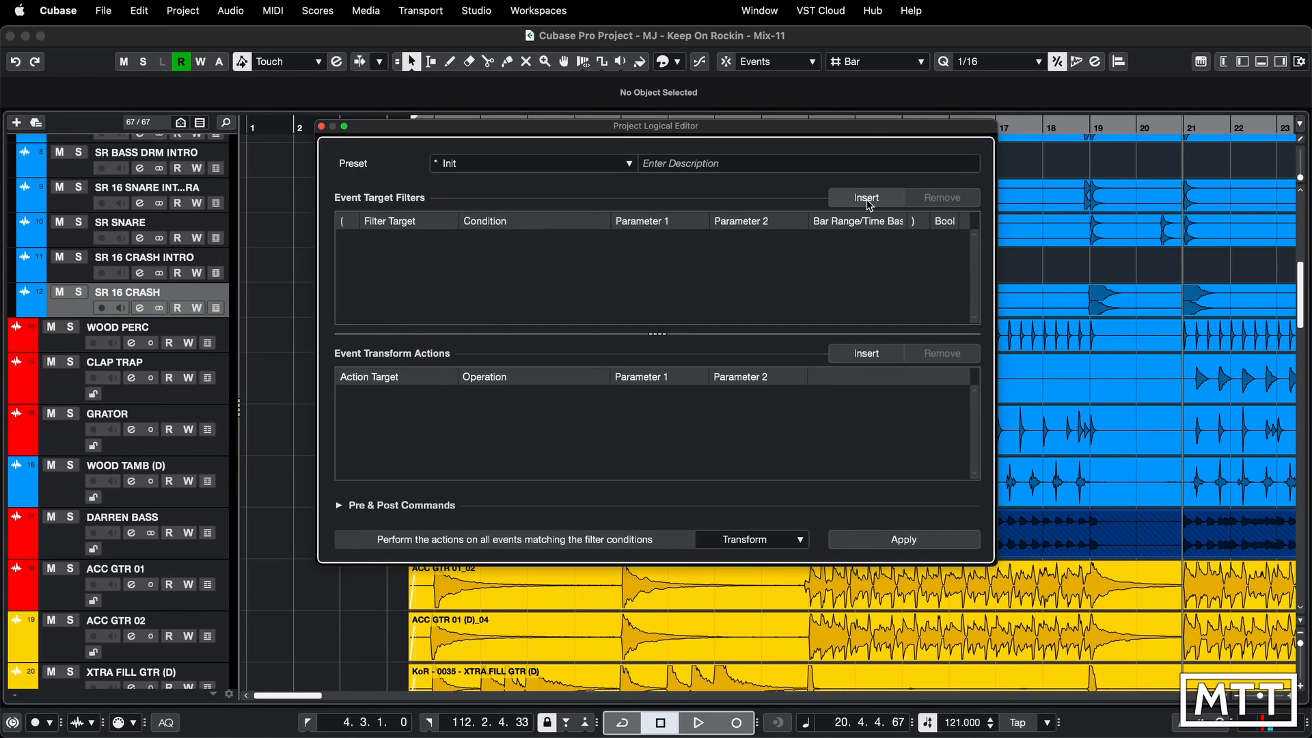
{"action": "left_click", "coordinate": [865, 198]}
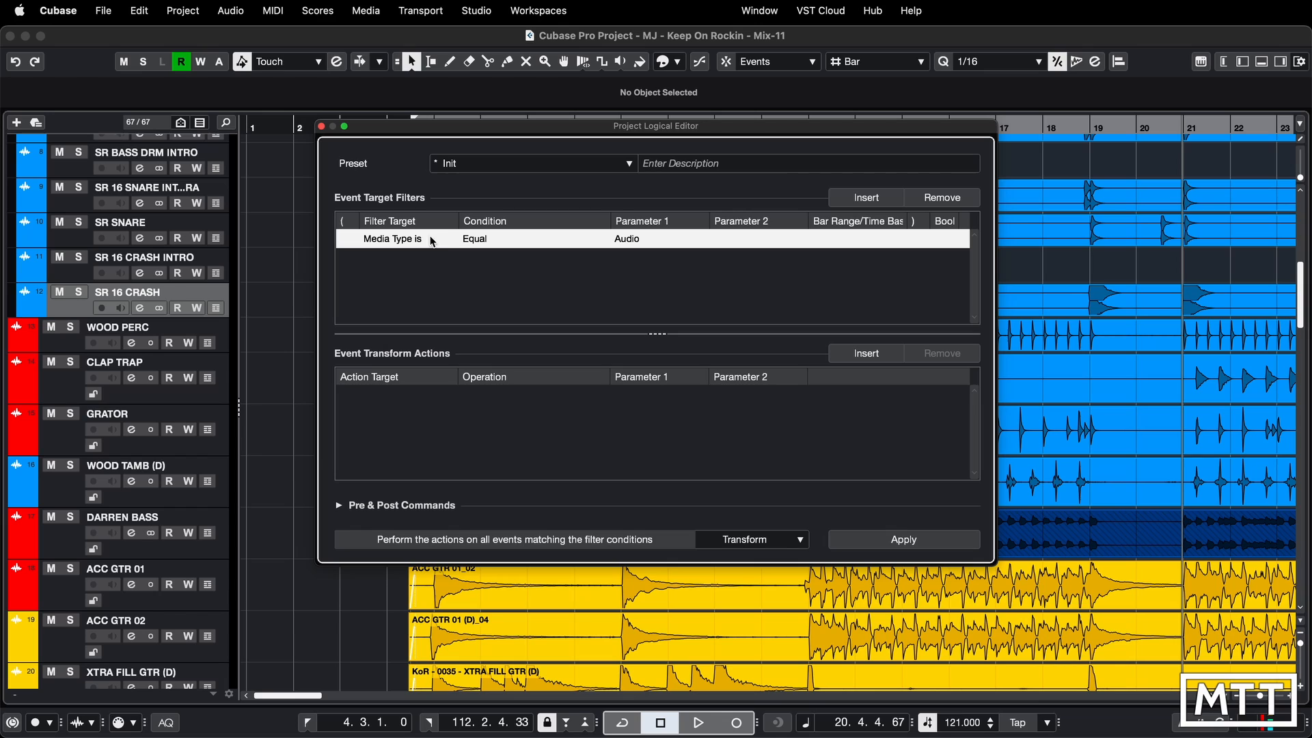
{"action": "mouse_move", "coordinate": [649, 253]}
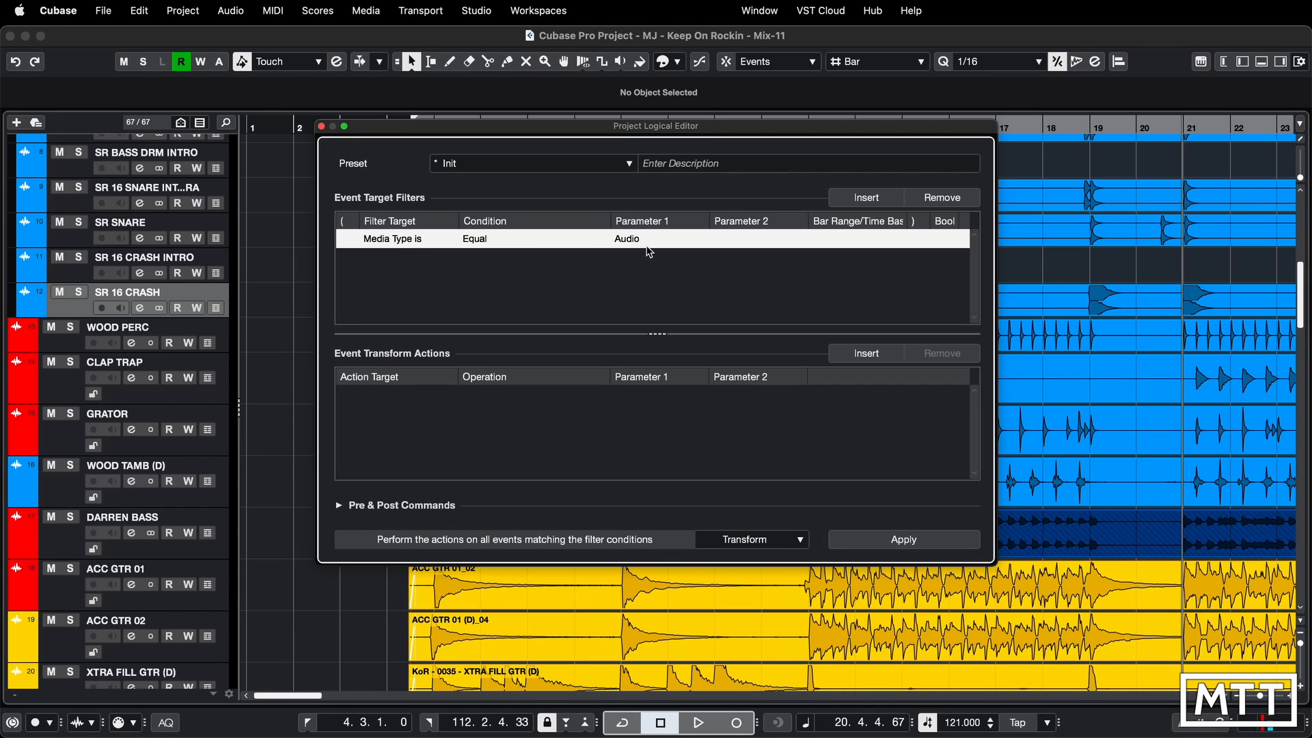
{"action": "left_click", "coordinate": [865, 197]}
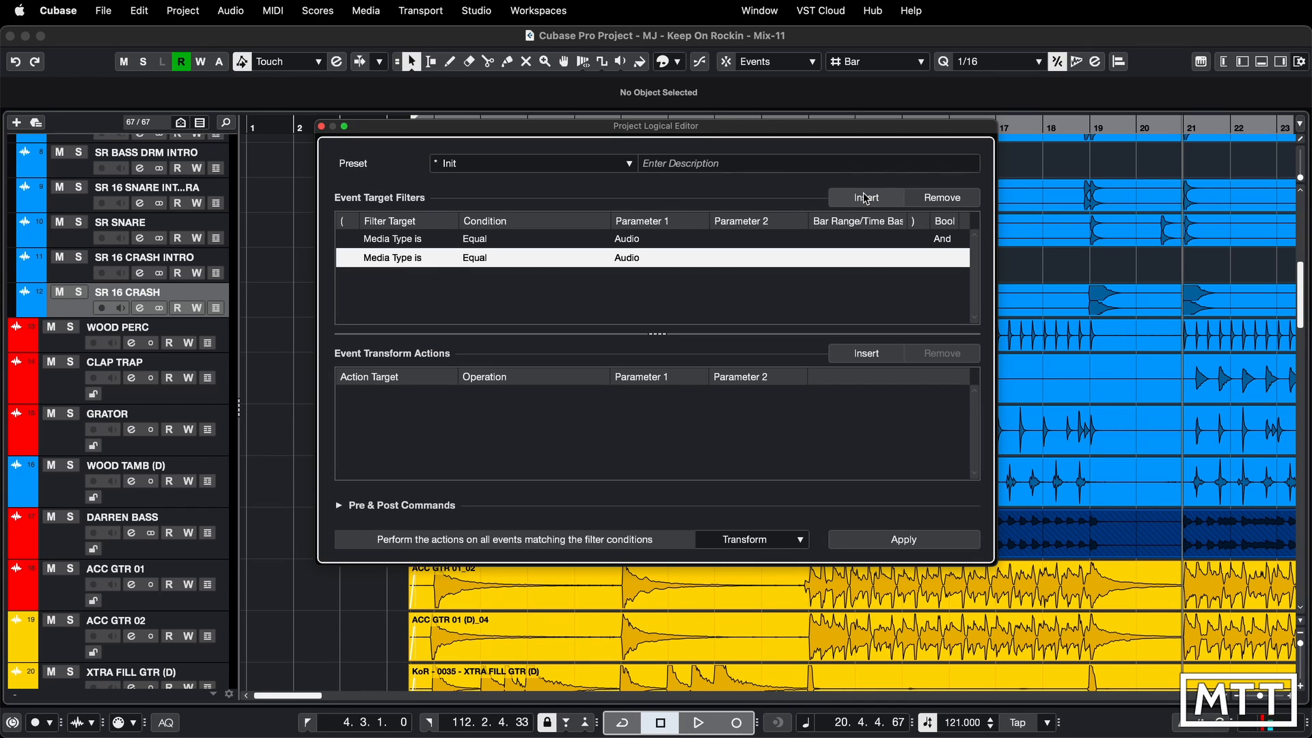
{"action": "left_click", "coordinate": [392, 258]}
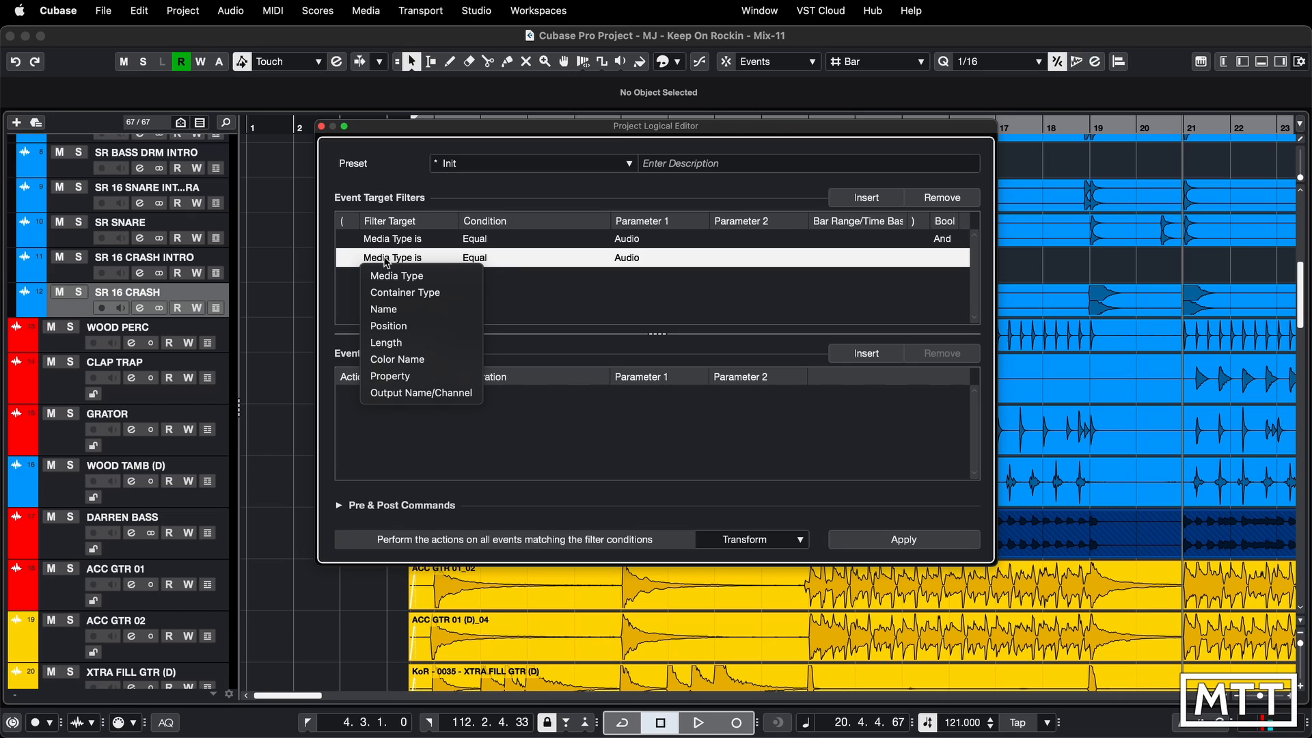
{"action": "mouse_move", "coordinate": [398, 358]}
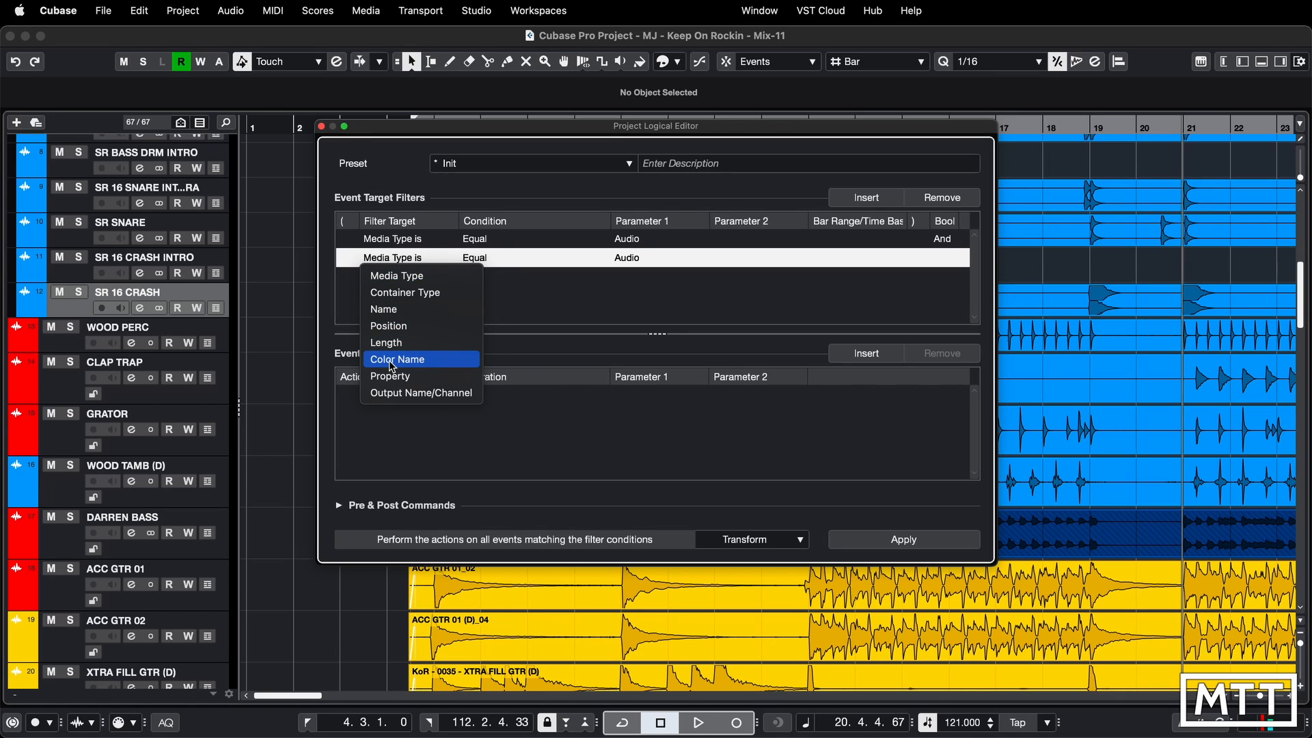
{"action": "left_click", "coordinate": [398, 359]}
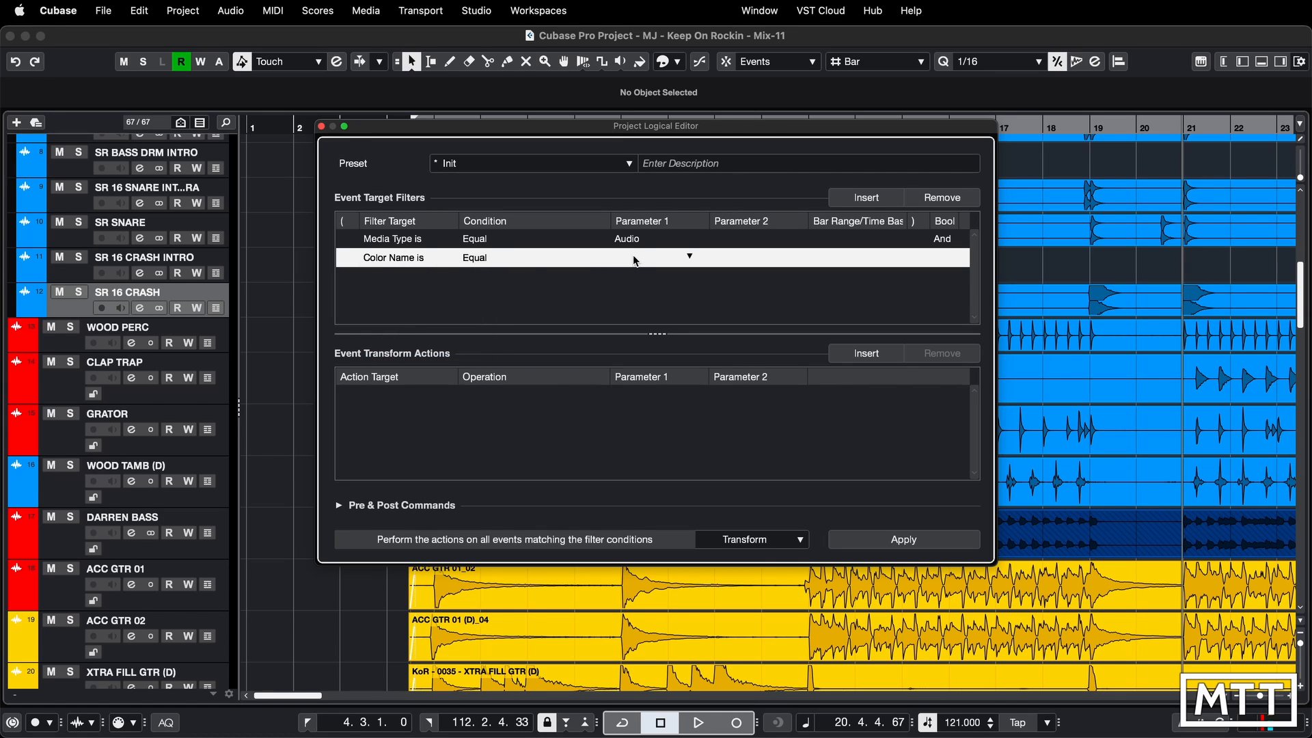
{"action": "mouse_move", "coordinate": [665, 132]}
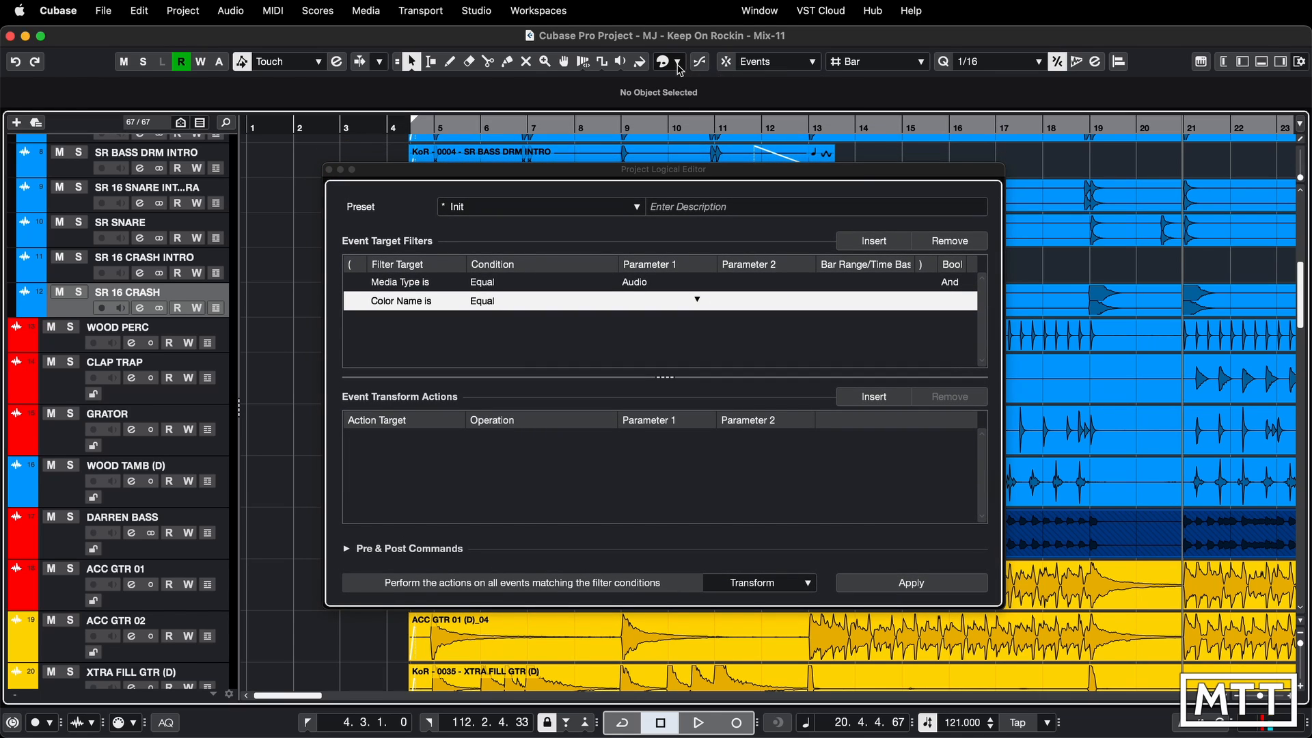
Step: Look up the red swatch's name and set the Color Name filter value to 'Color 16'
{"action": "left_click", "coordinate": [662, 62]}
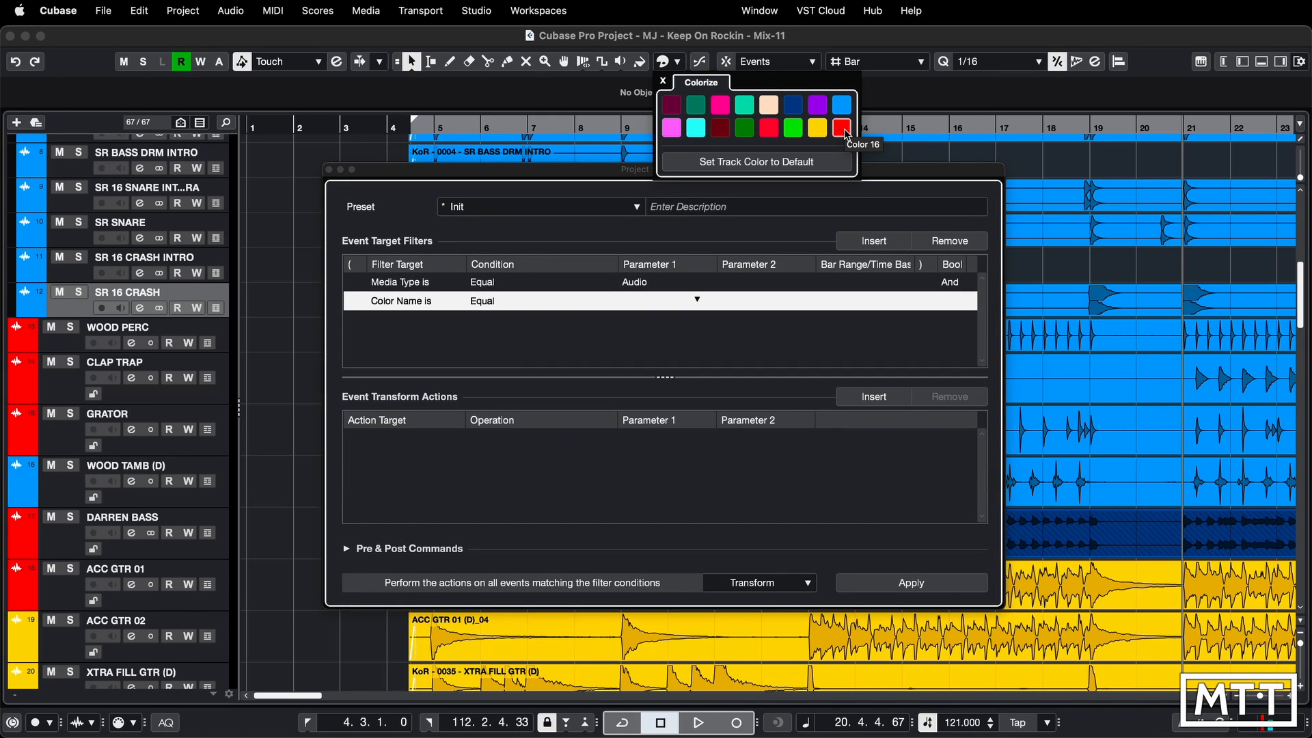
{"action": "mouse_move", "coordinate": [847, 138]}
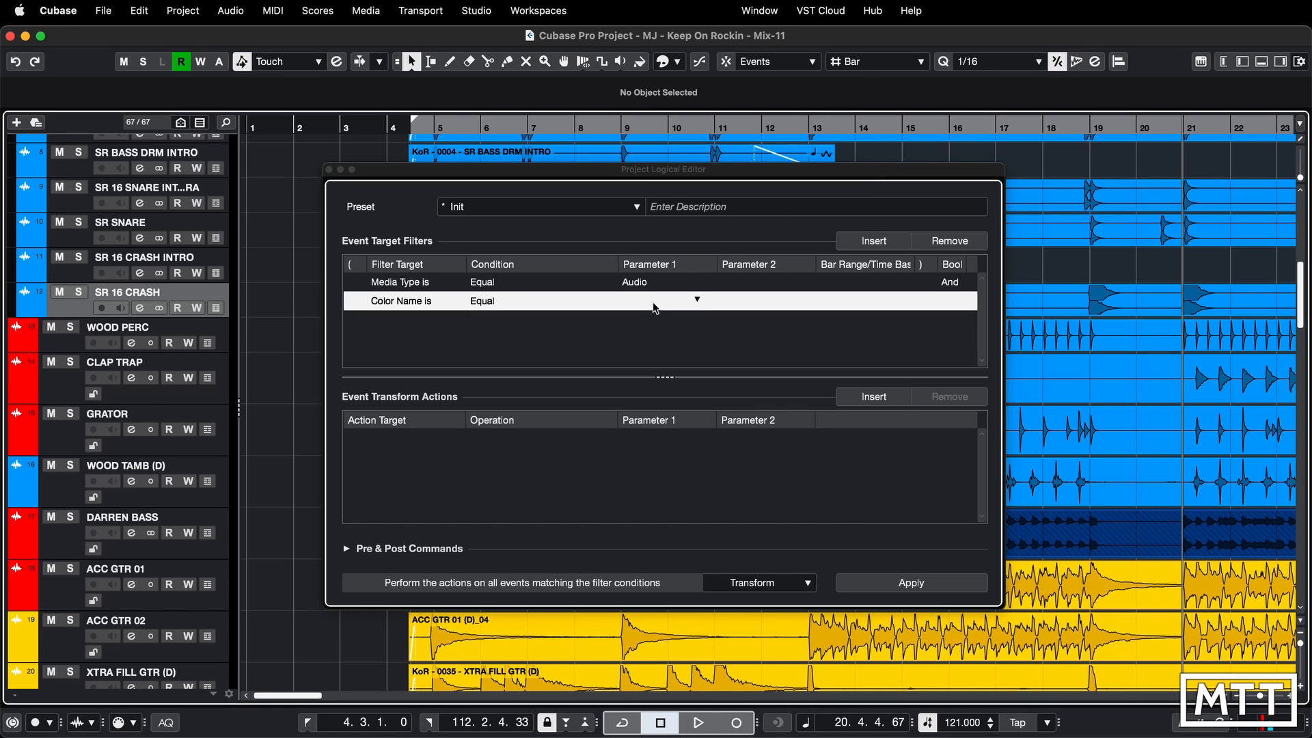
{"action": "left_click", "coordinate": [665, 301]}
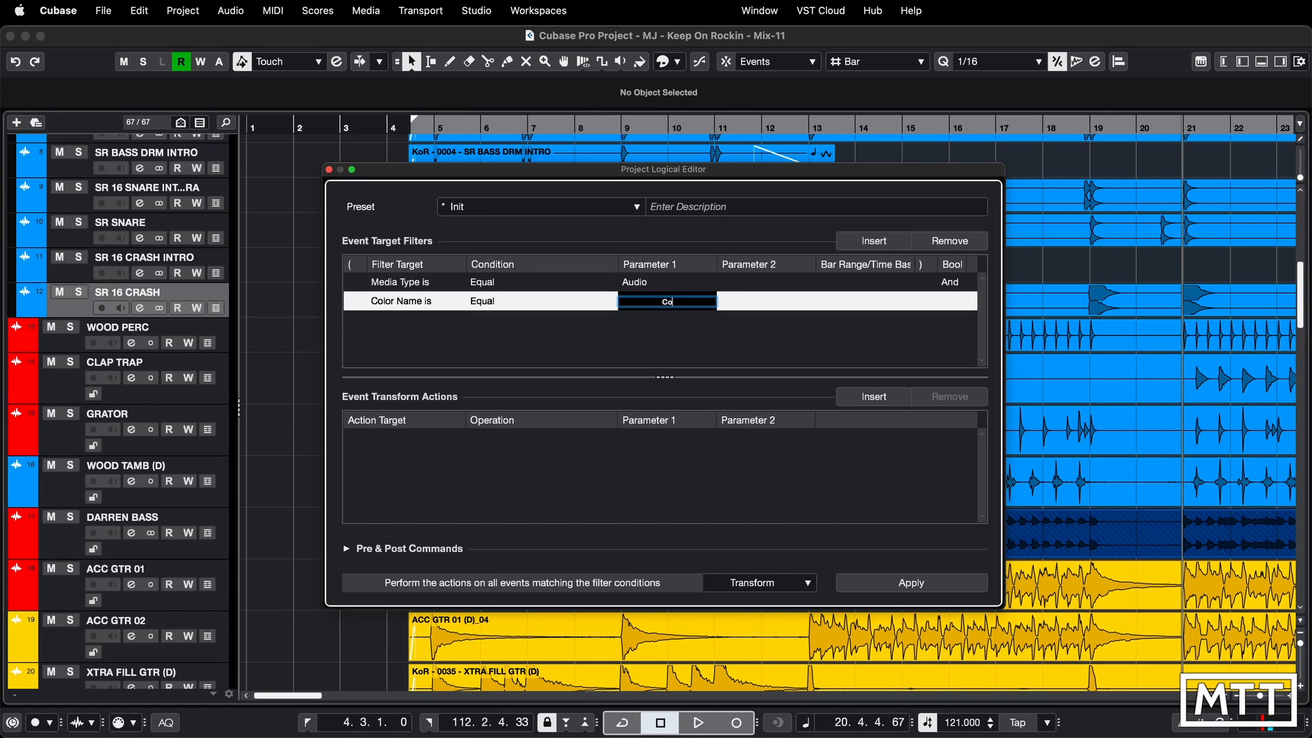
{"action": "type", "text": "Color 16"}
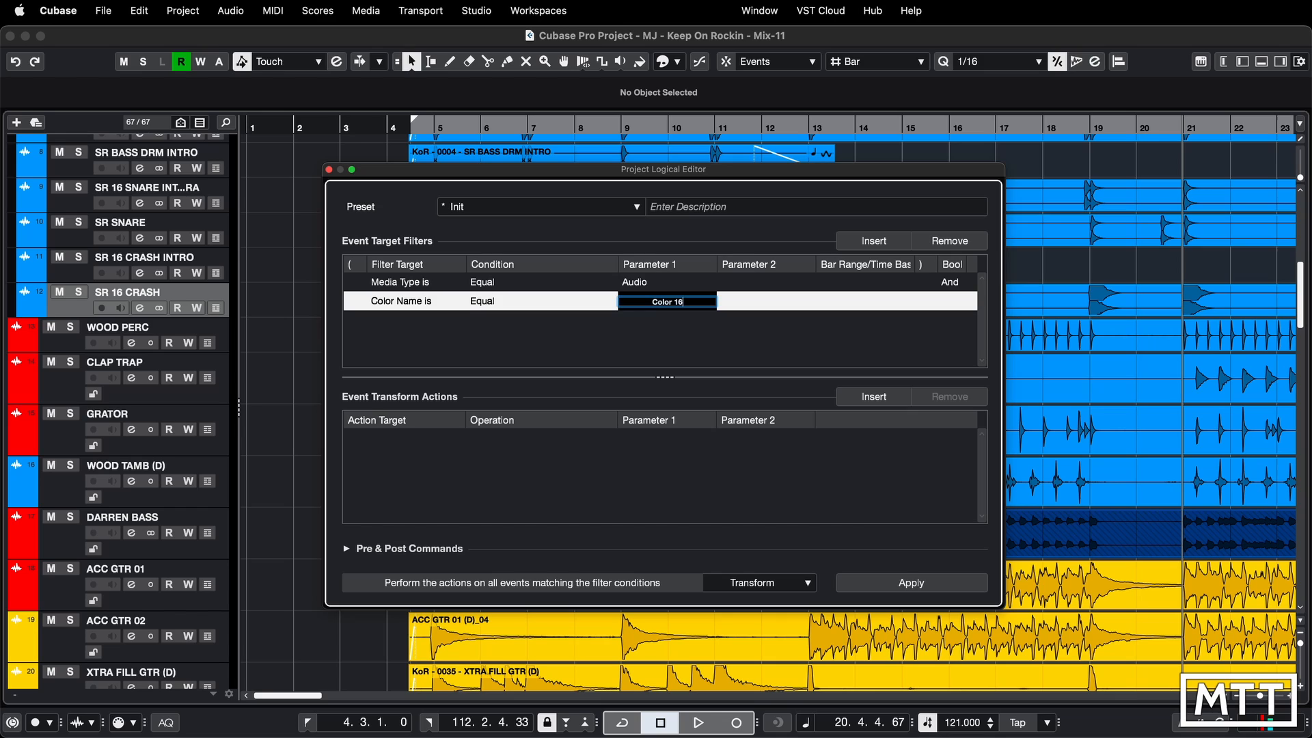
{"action": "left_click", "coordinate": [667, 301]}
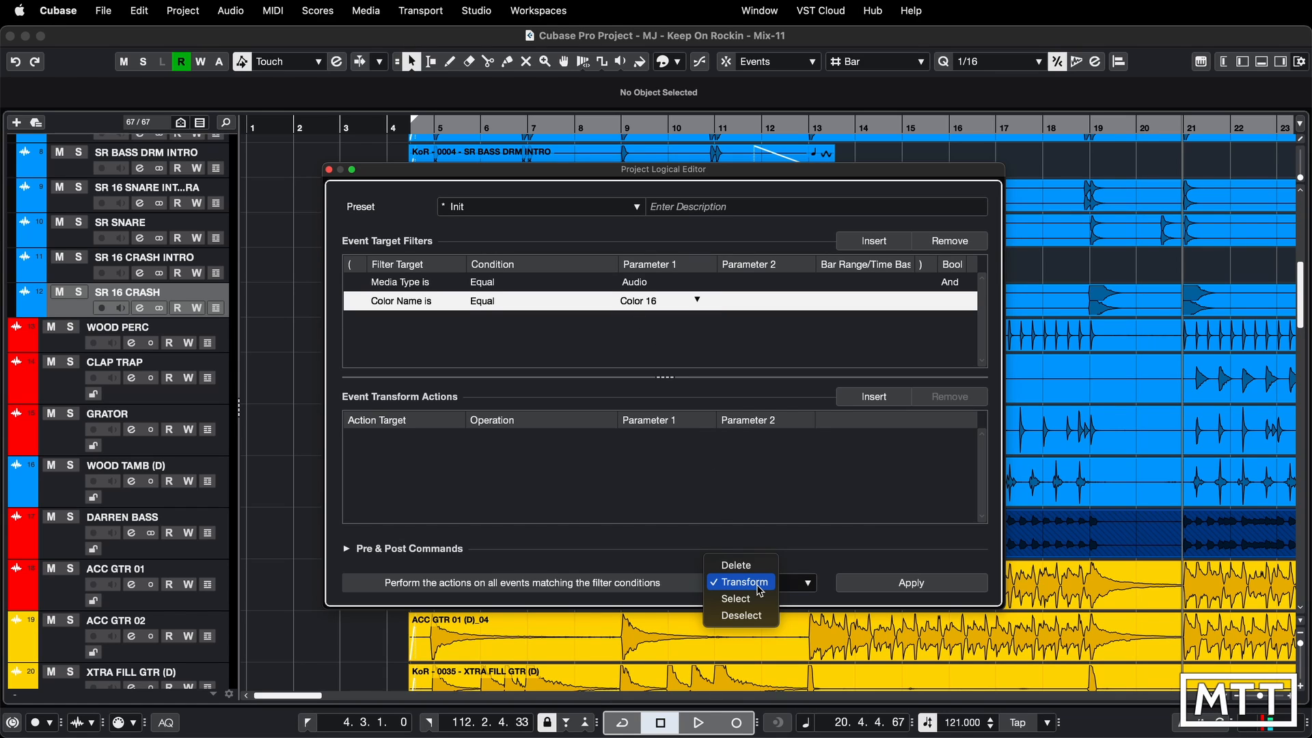
{"action": "mouse_move", "coordinate": [752, 599]}
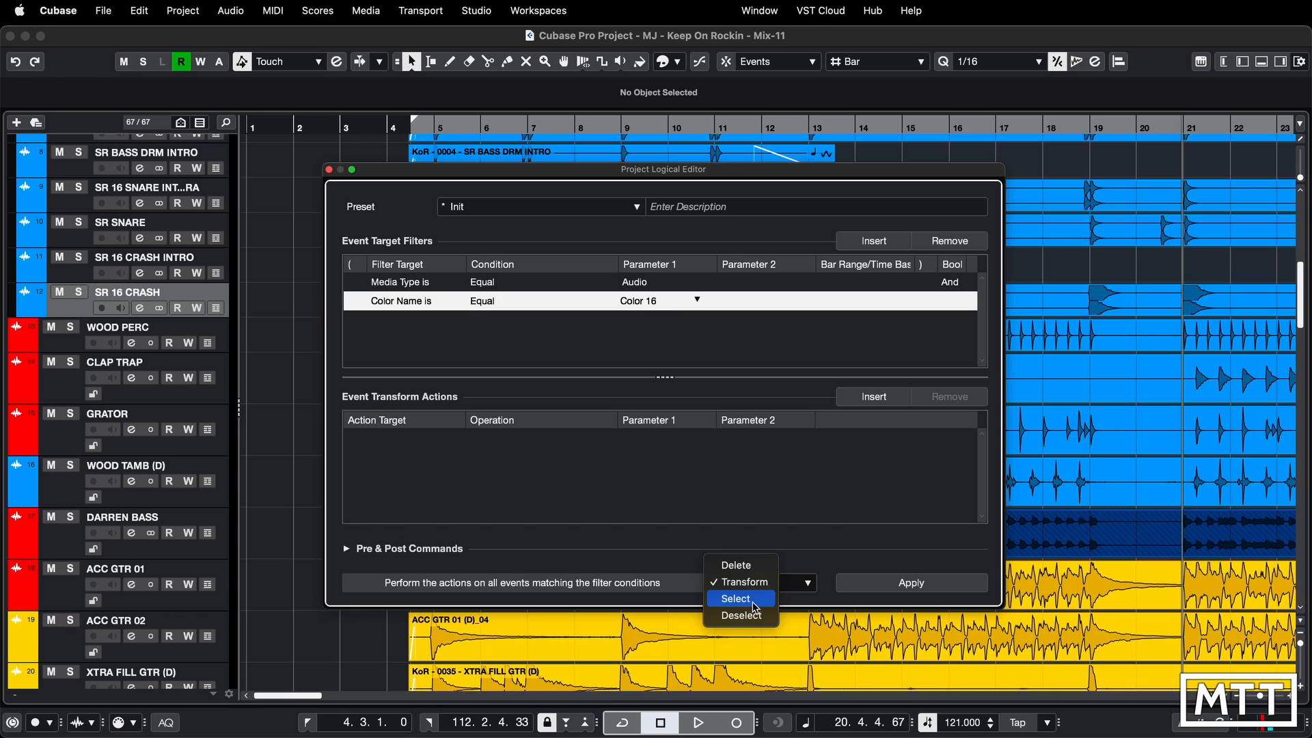
Step: Switch the editor function from Transform to Select and apply it
{"action": "left_click", "coordinate": [739, 597]}
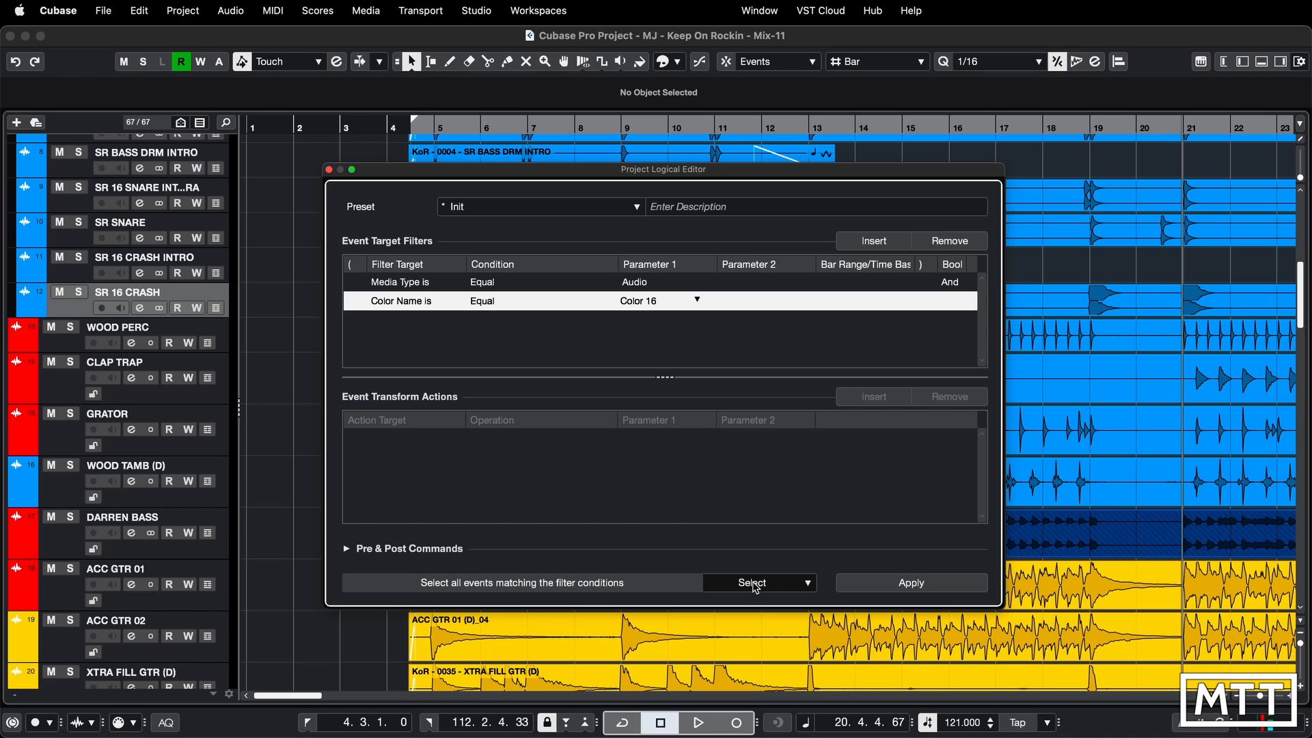
{"action": "mouse_move", "coordinate": [910, 585]}
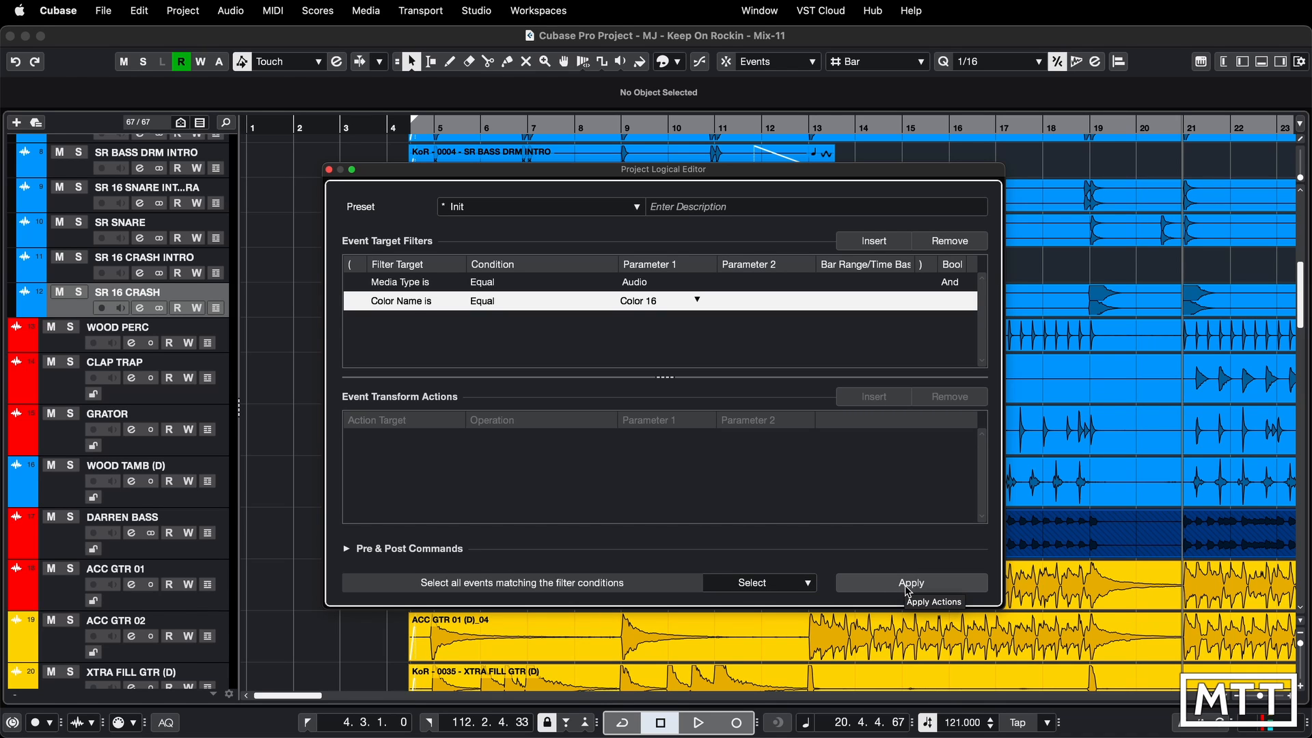
{"action": "left_click", "coordinate": [910, 582]}
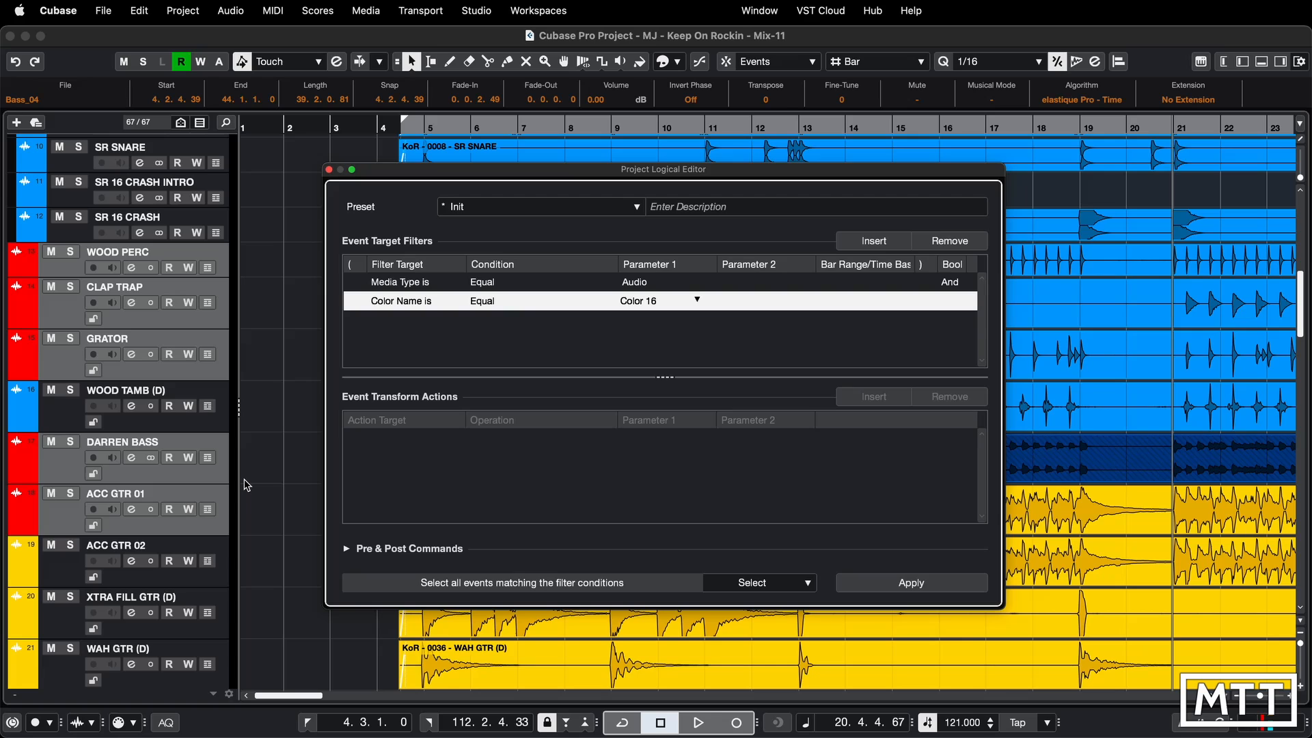
{"action": "mouse_move", "coordinate": [333, 173]}
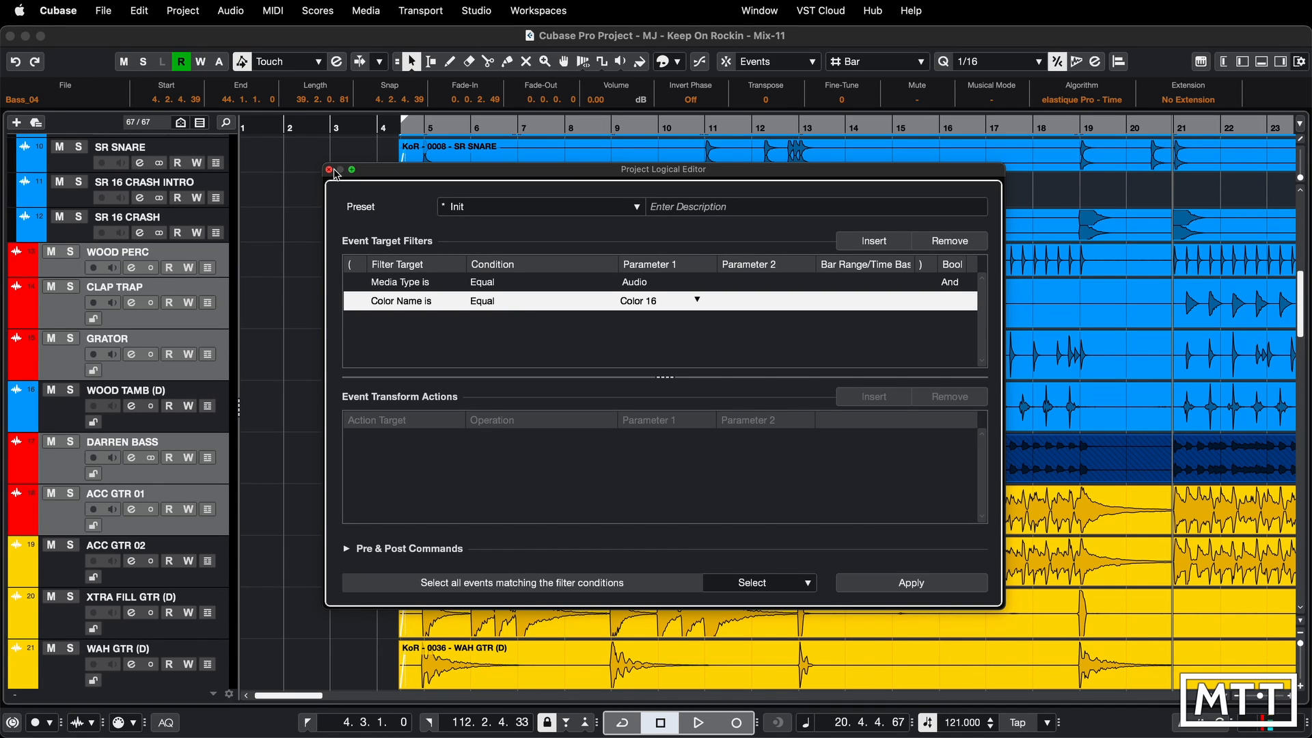
{"action": "left_click", "coordinate": [329, 170]}
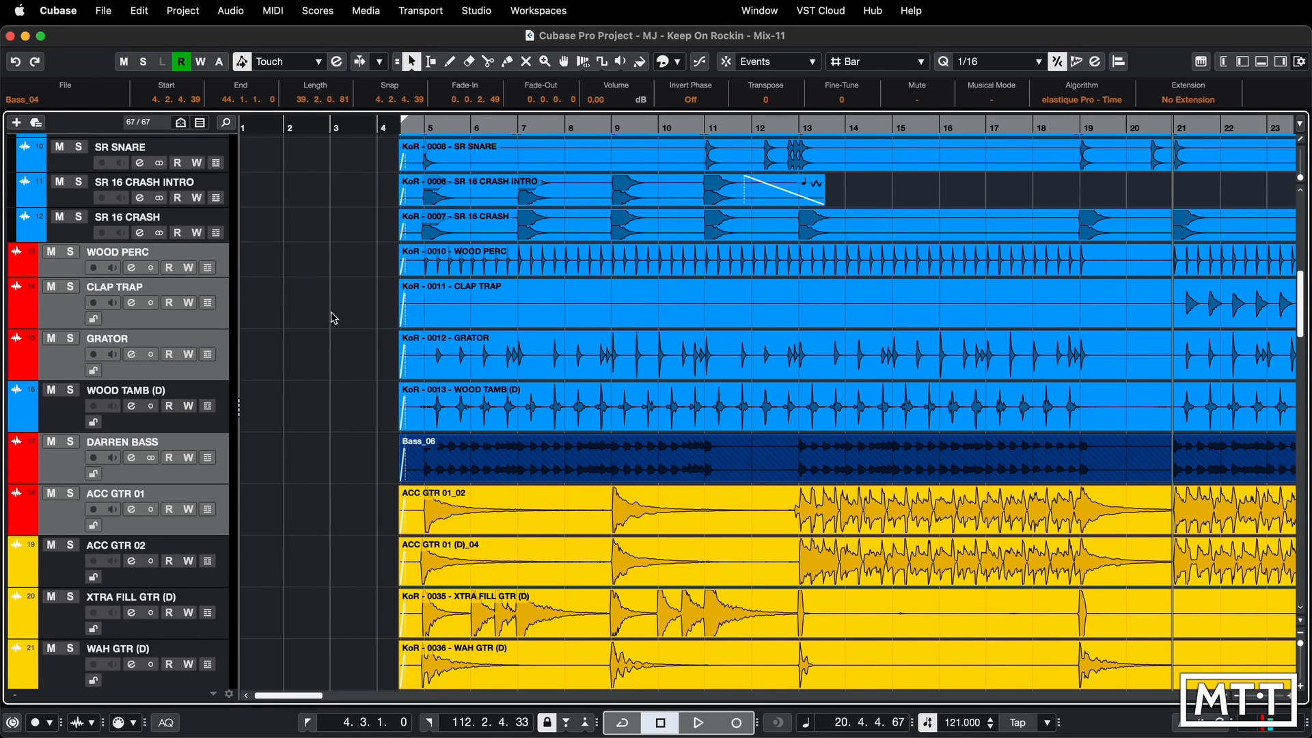
{"action": "right_click", "coordinate": [335, 317]}
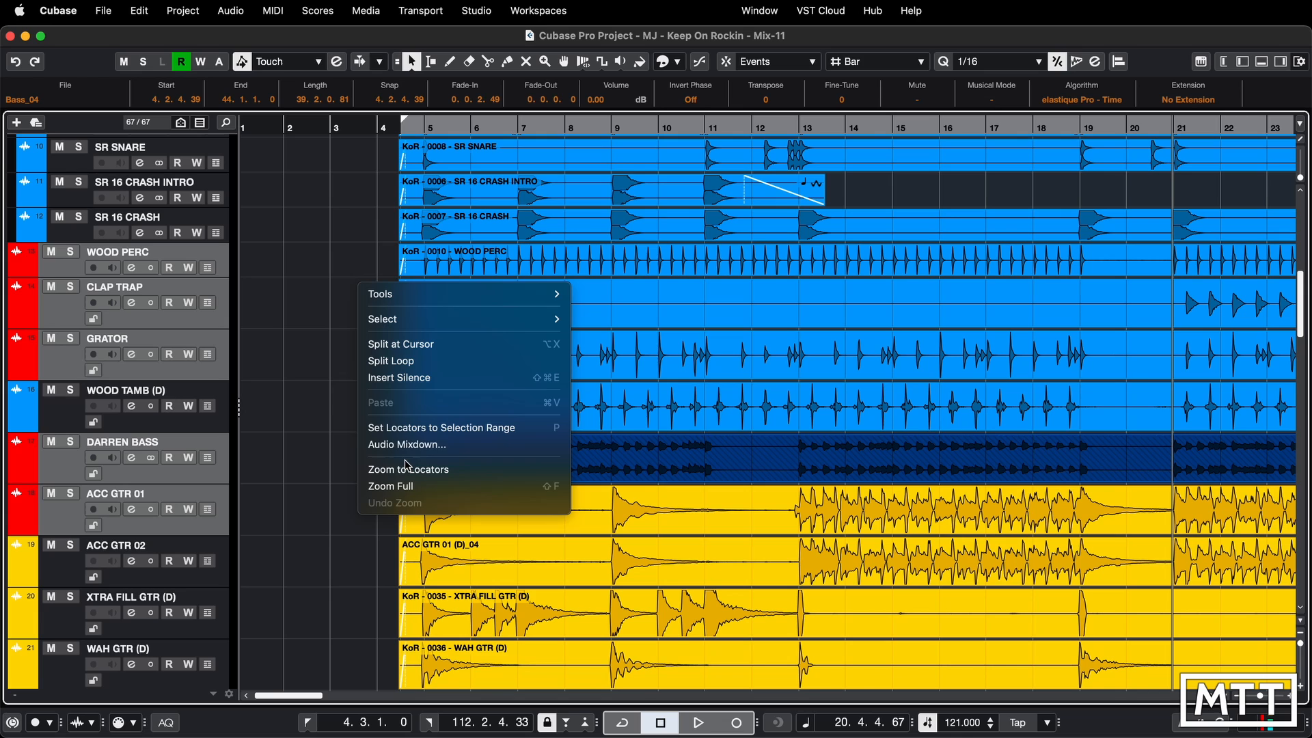
{"action": "left_click", "coordinate": [410, 444]}
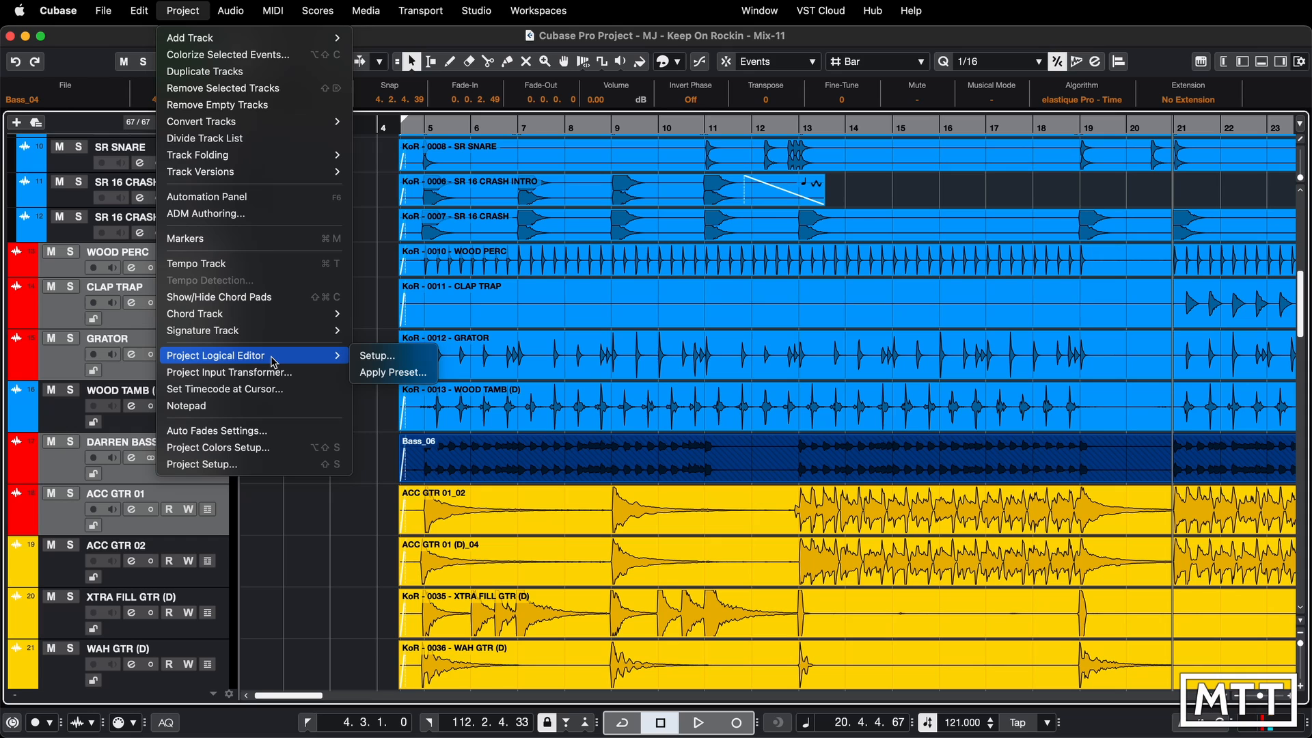
{"action": "mouse_move", "coordinate": [376, 355]}
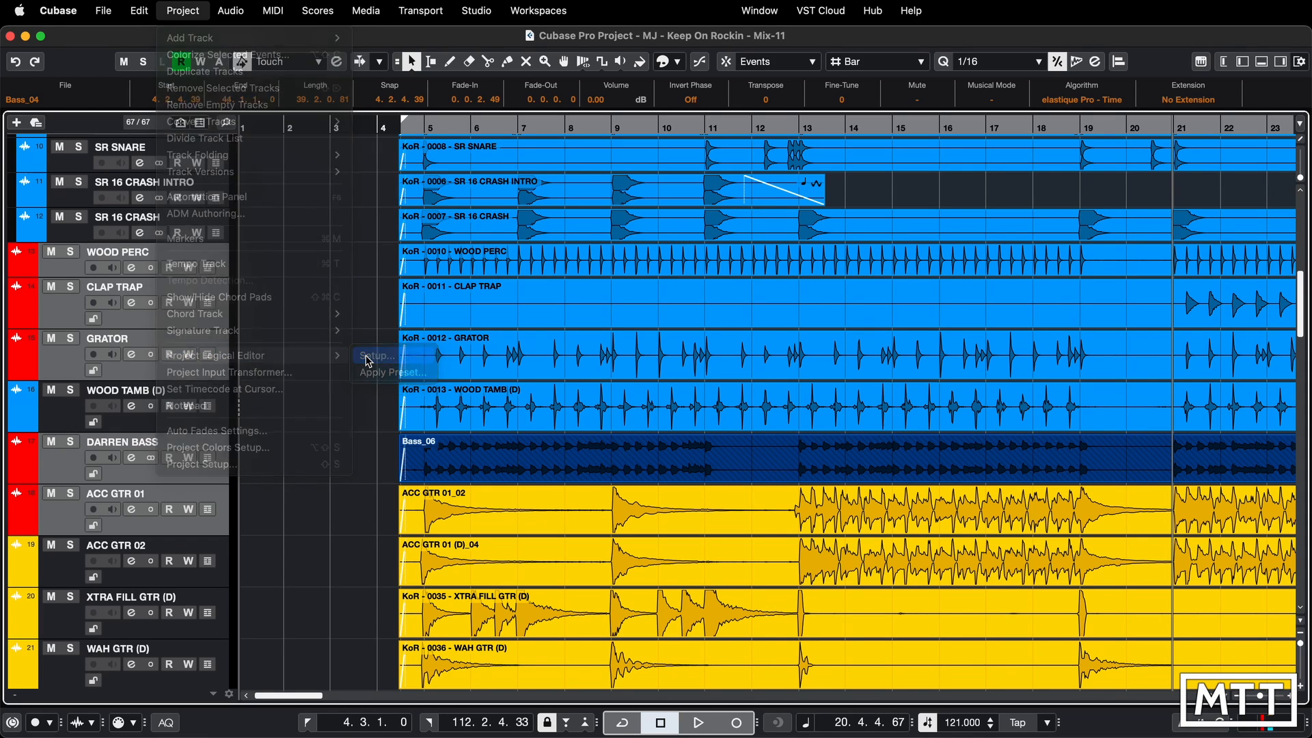
{"action": "left_click", "coordinate": [375, 355]}
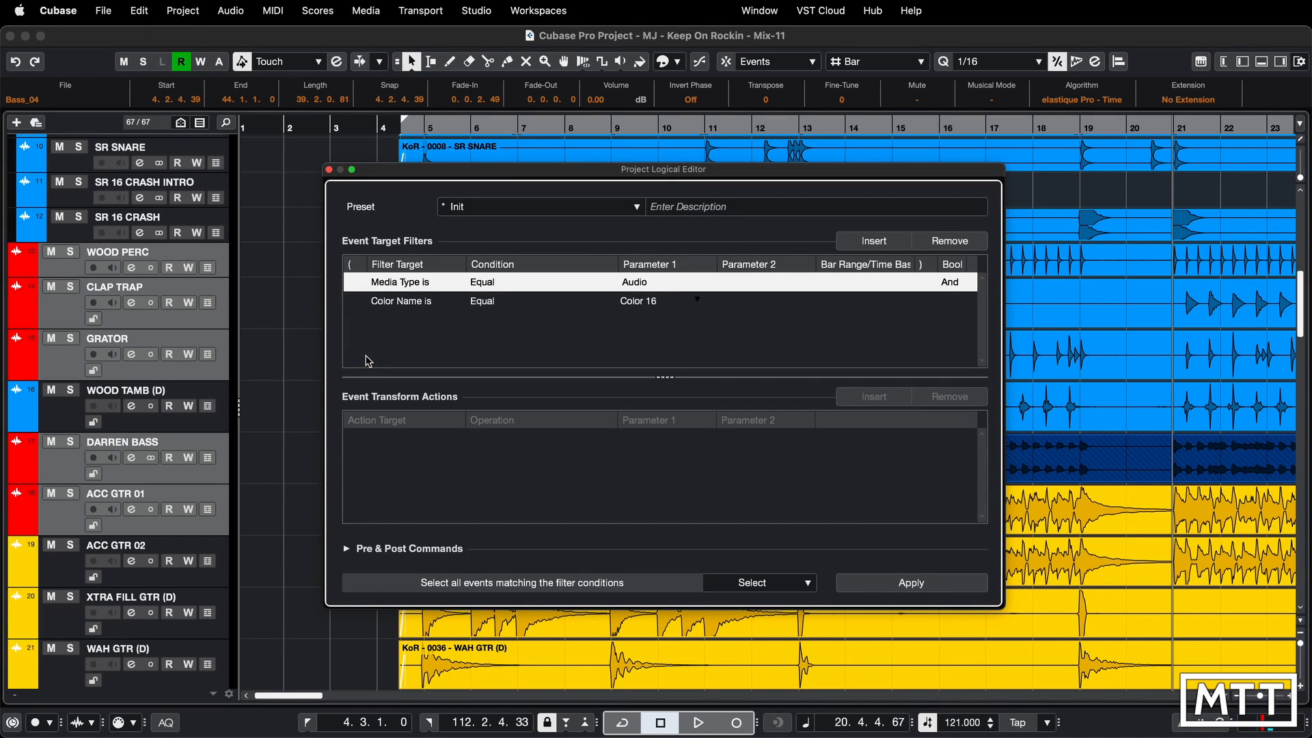
{"action": "left_click", "coordinate": [635, 206]}
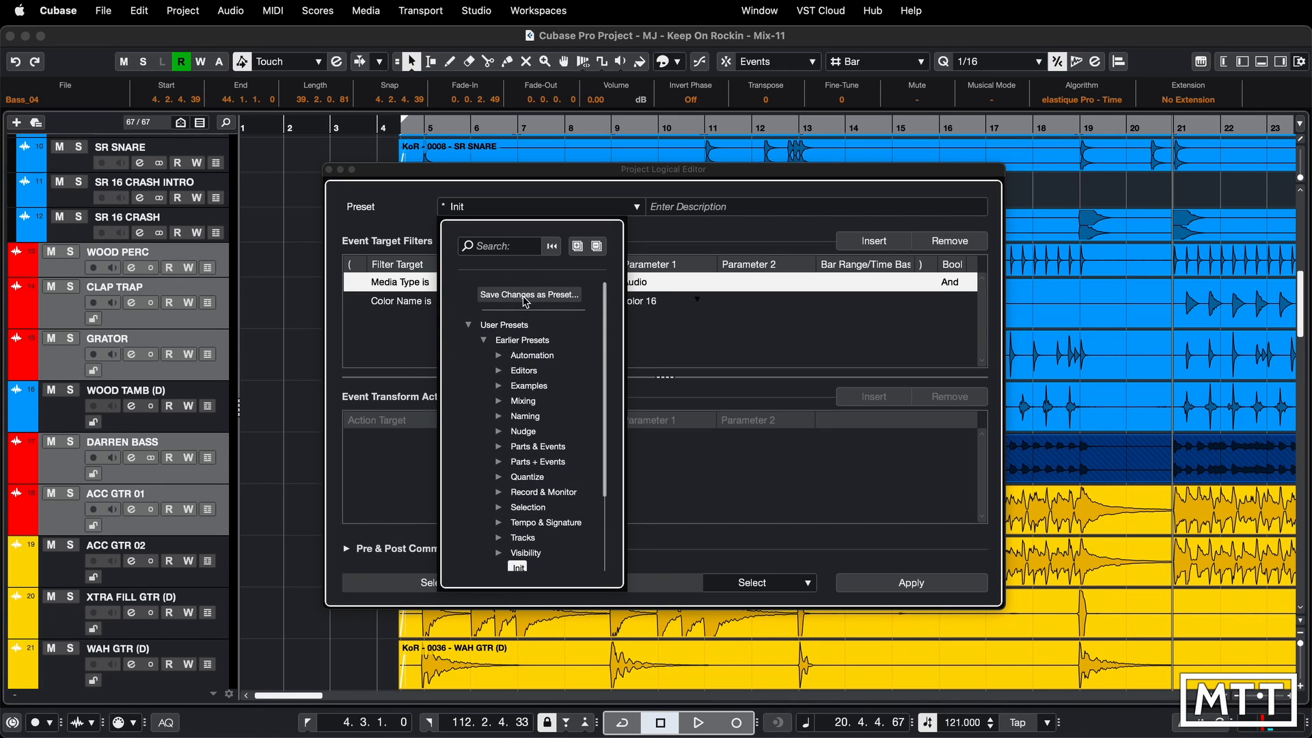
Step: Save the current filter setup as the preset 'Export Red Tracks'
{"action": "left_click", "coordinate": [528, 294]}
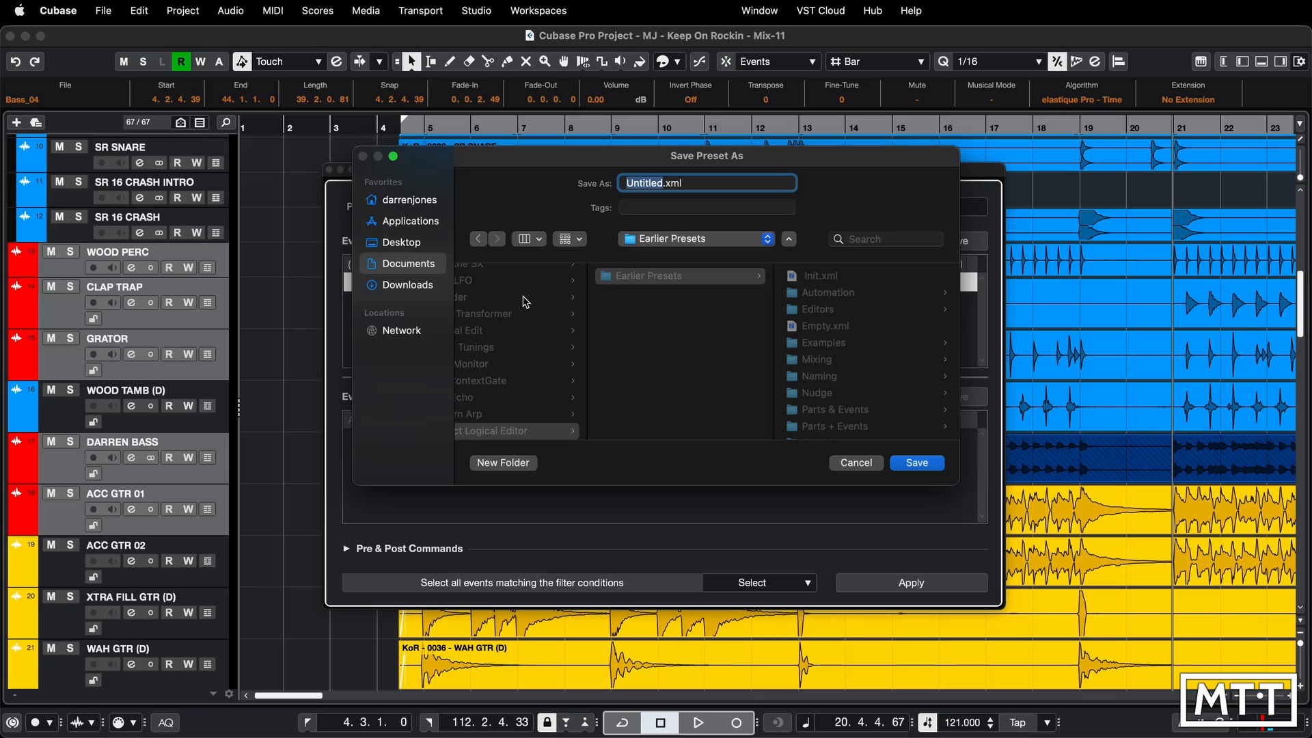
{"action": "type", "text": "E.xml"}
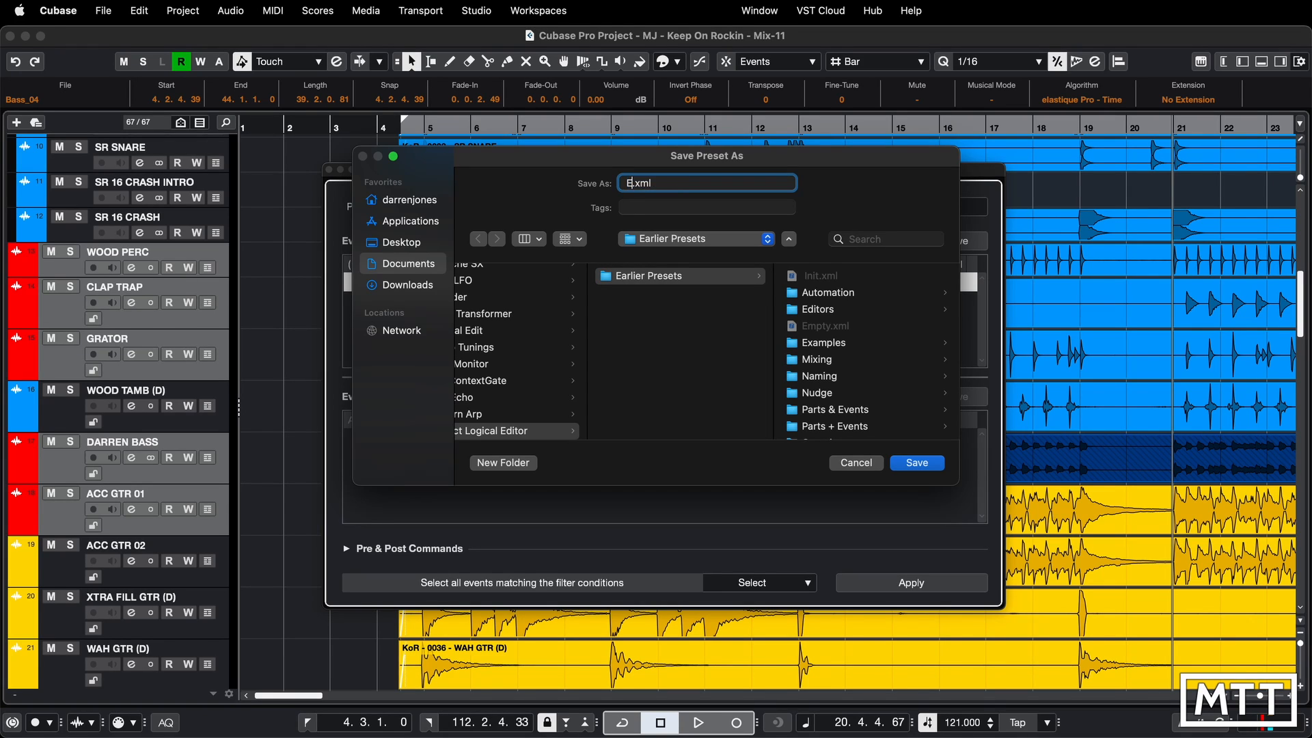
{"action": "type", "text": "Export"}
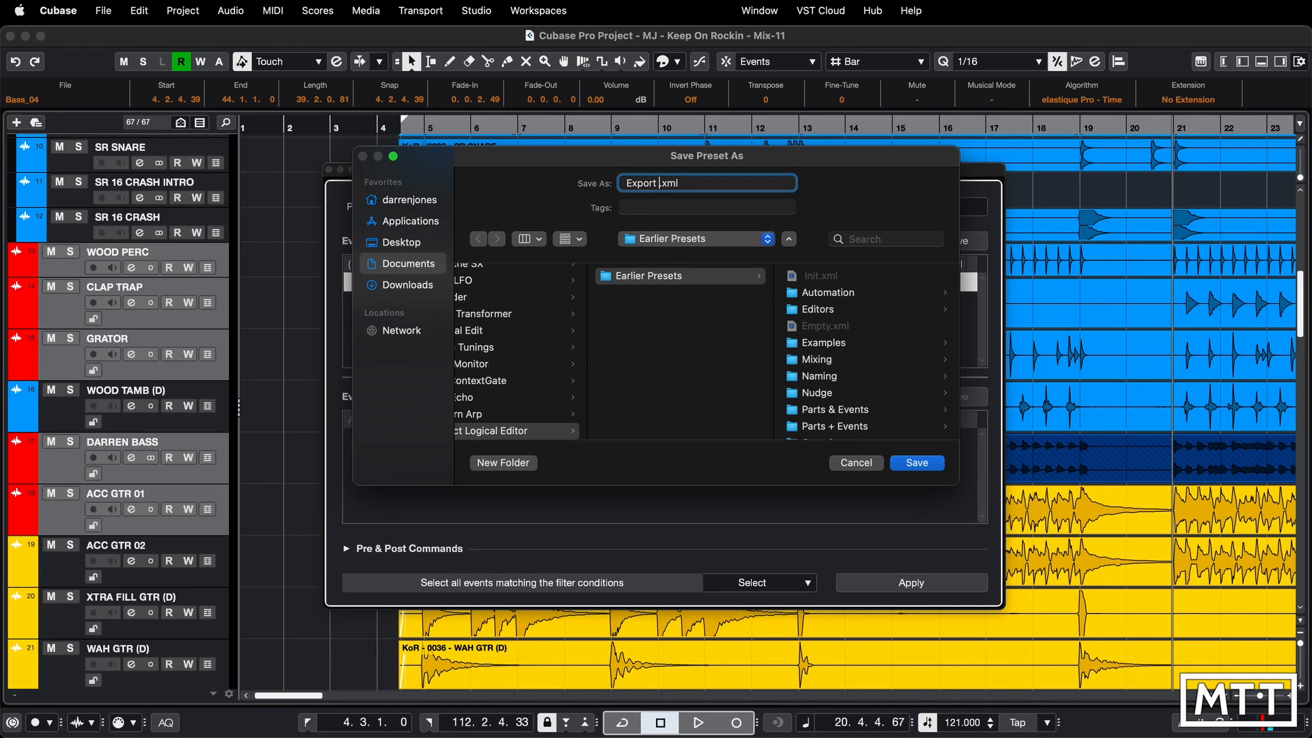
{"action": "type", "text": "Red Traacks"}
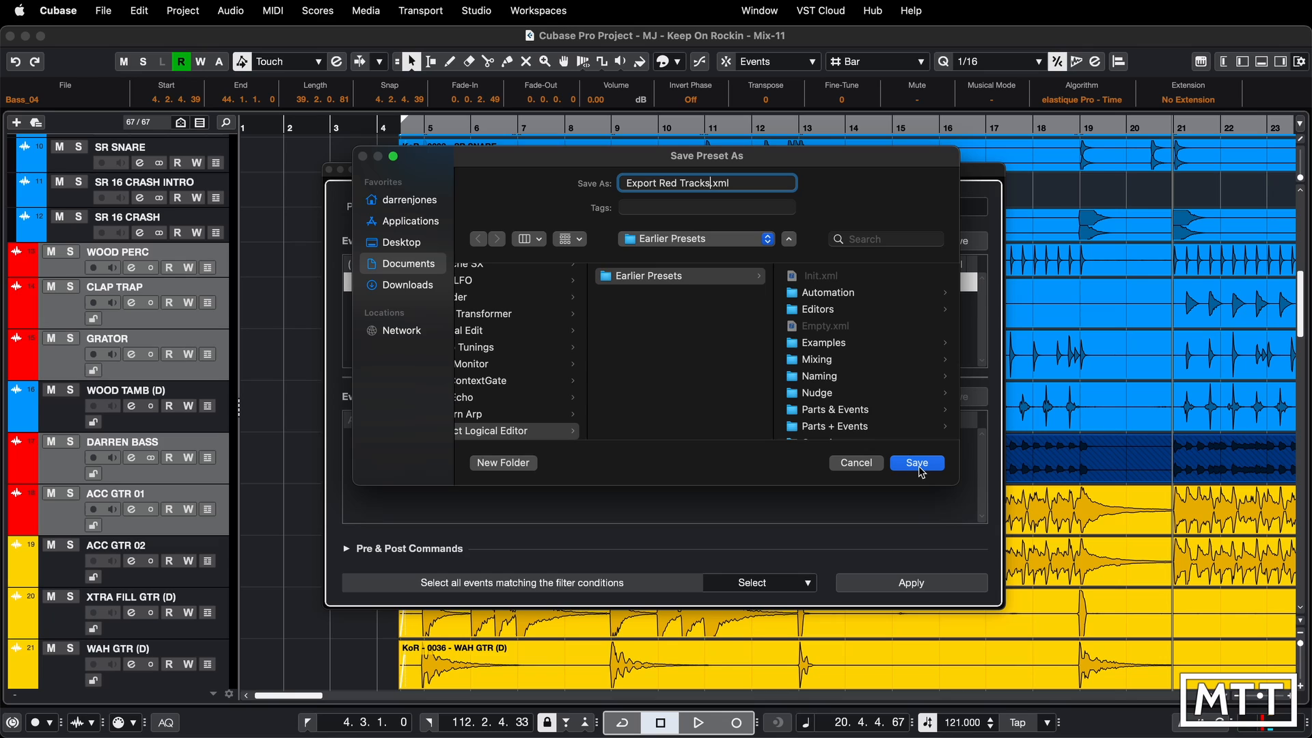
{"action": "left_click", "coordinate": [915, 462]}
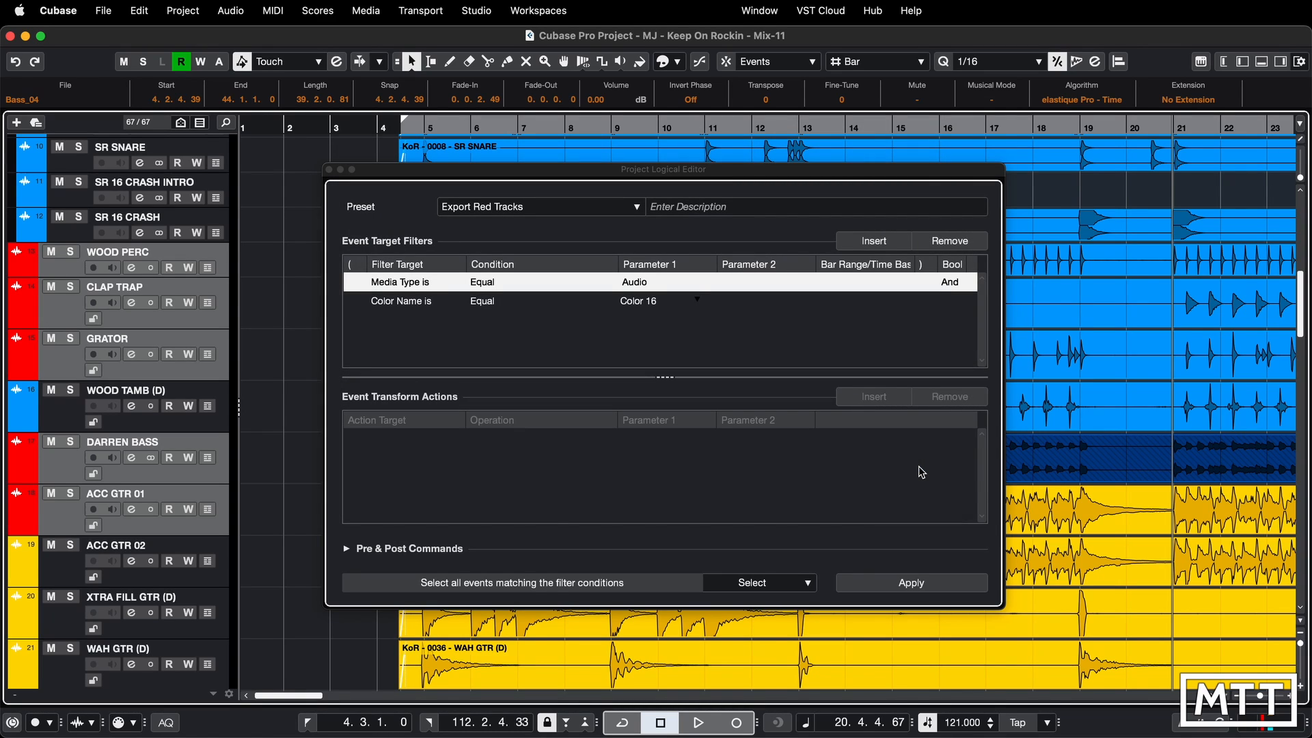